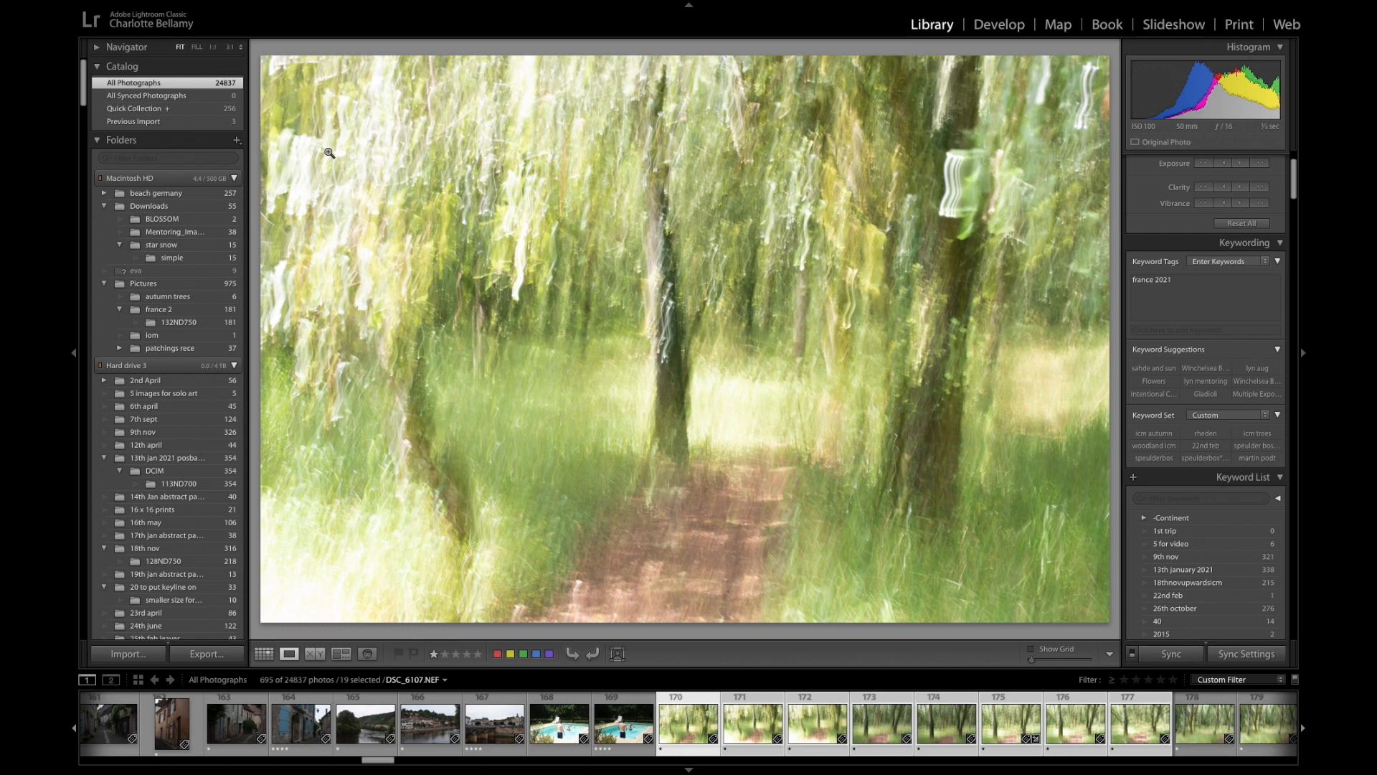
Advance from DSC_6107 to the blurred woodland path photo DSC_6110.
{"action": "left_click", "coordinate": [341, 653]}
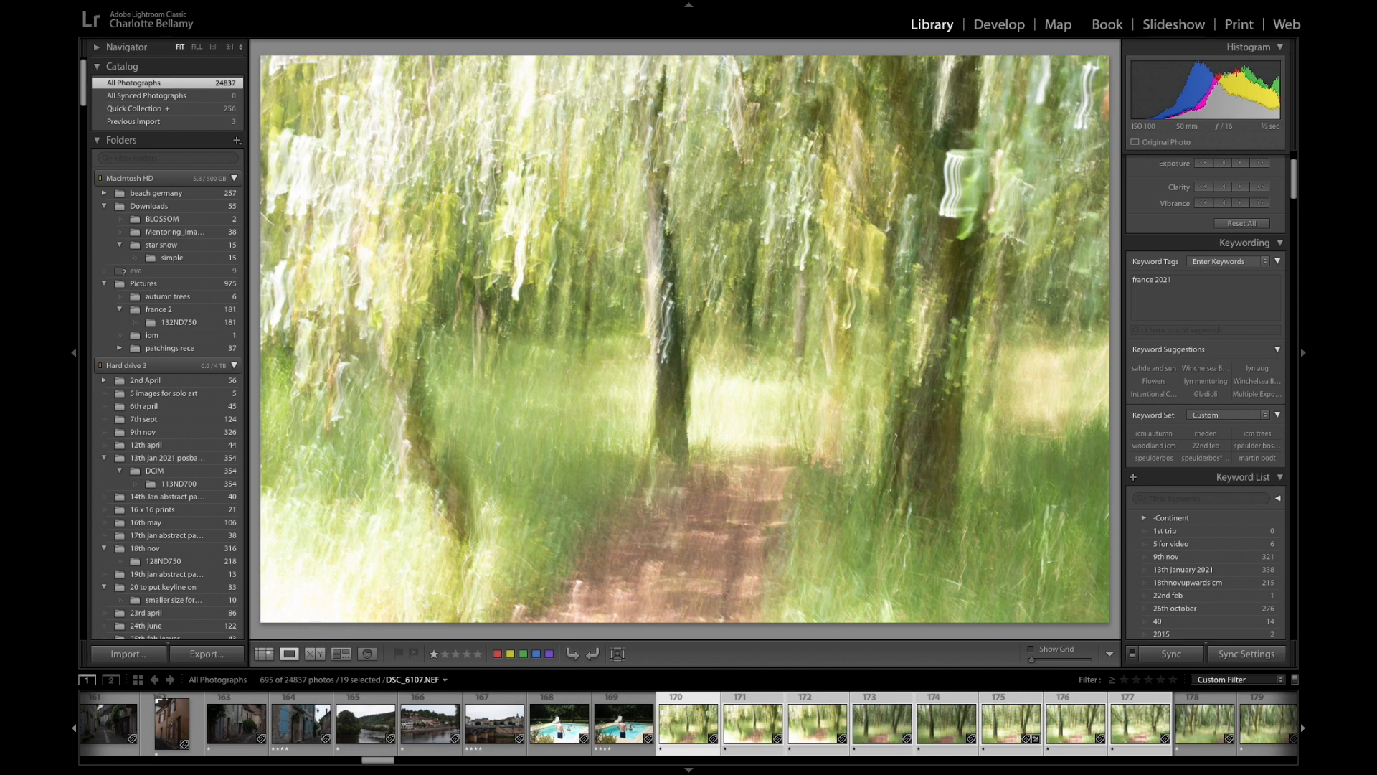
{"action": "mouse_move", "coordinate": [1001, 166]}
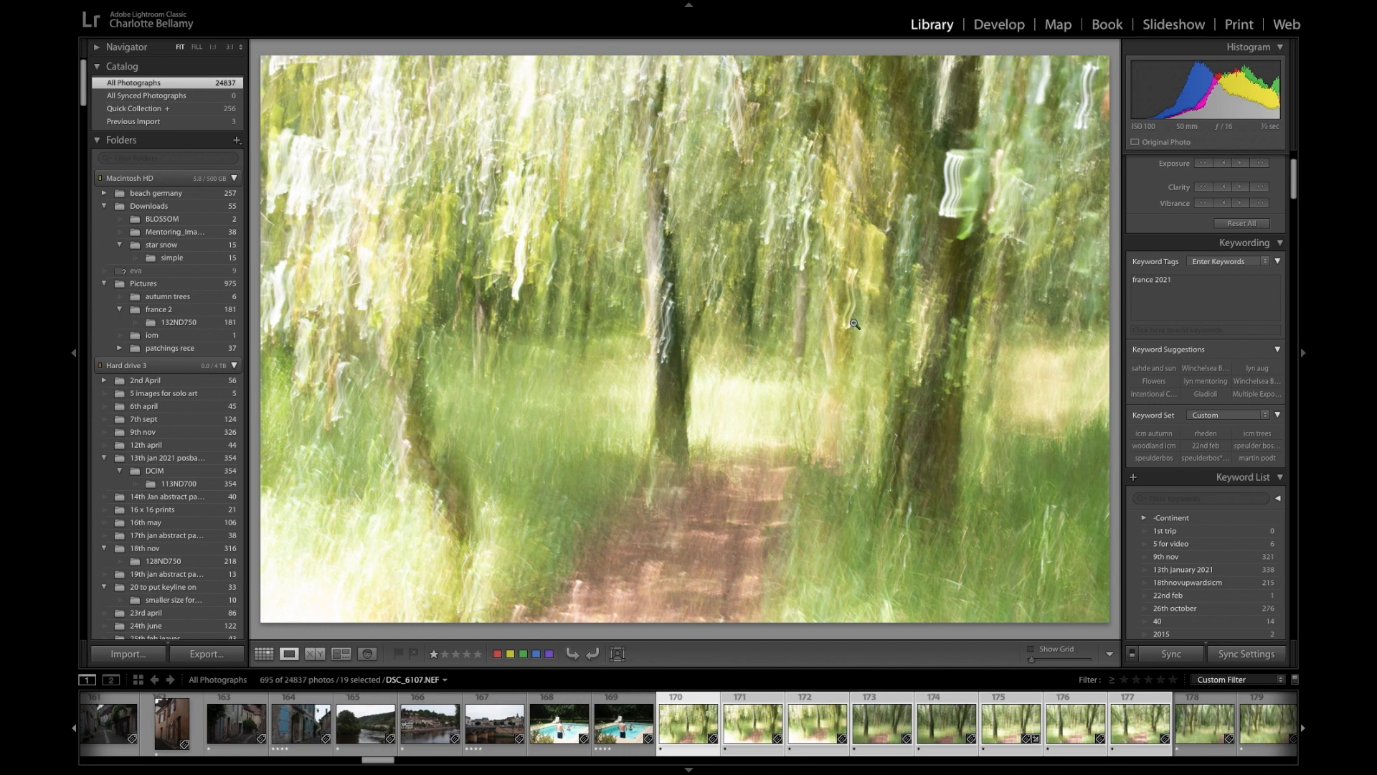
{"action": "mouse_move", "coordinate": [821, 426]}
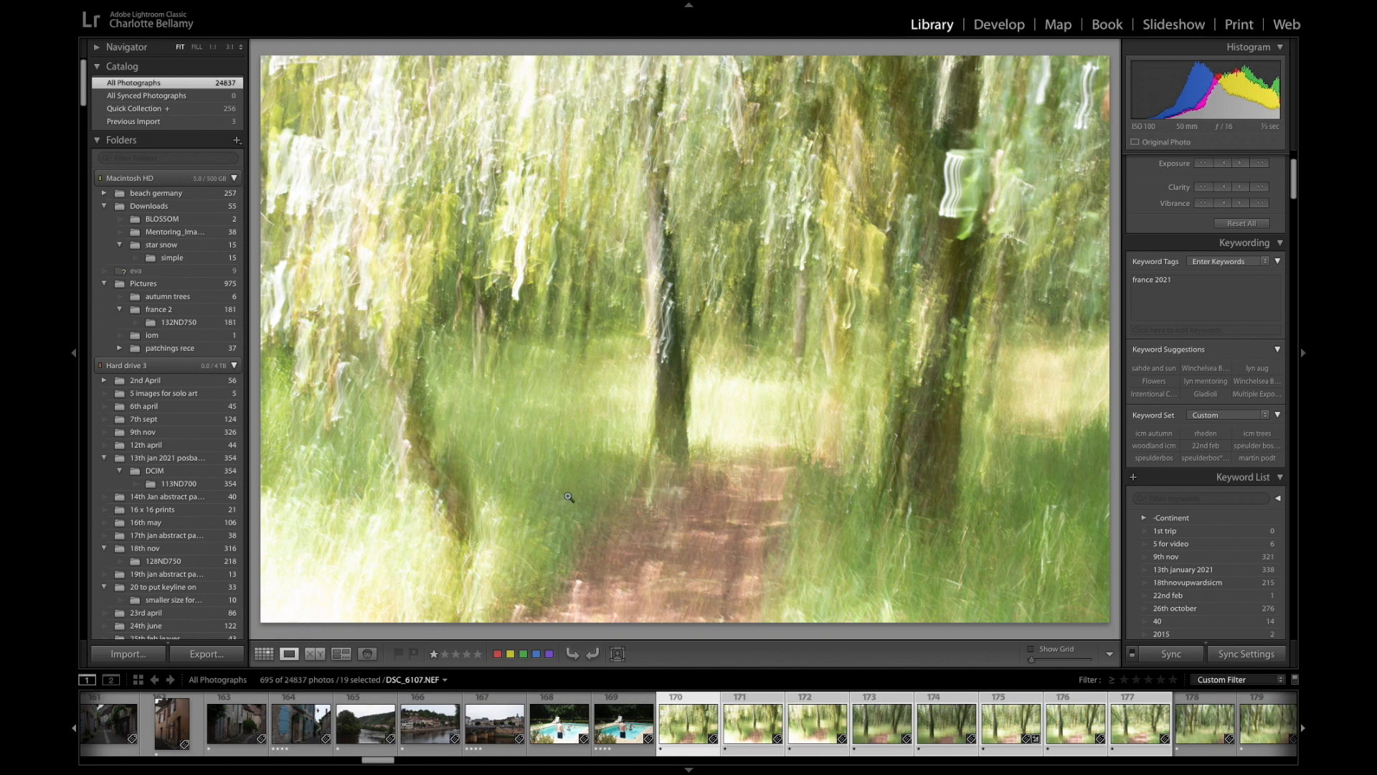
{"action": "mouse_move", "coordinate": [778, 548]}
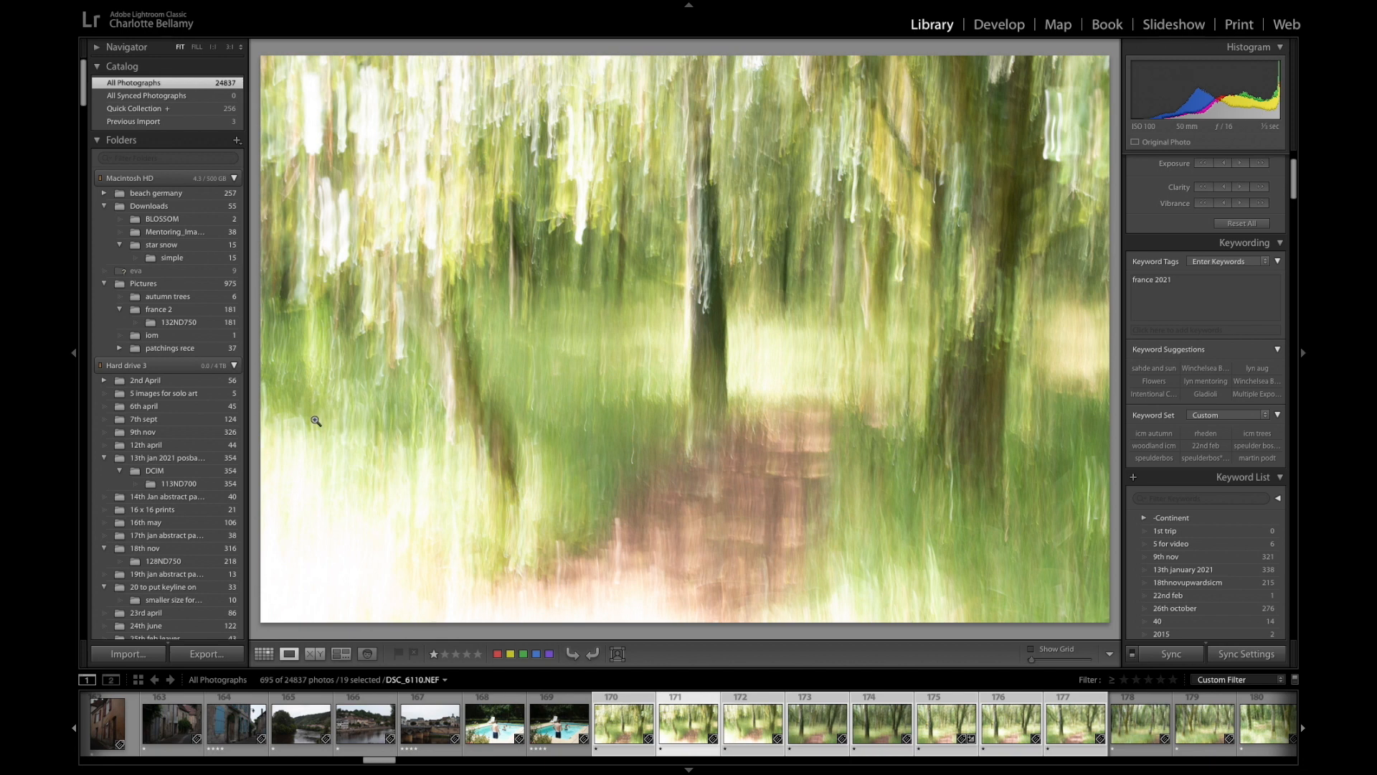
{"action": "mouse_move", "coordinate": [284, 313]}
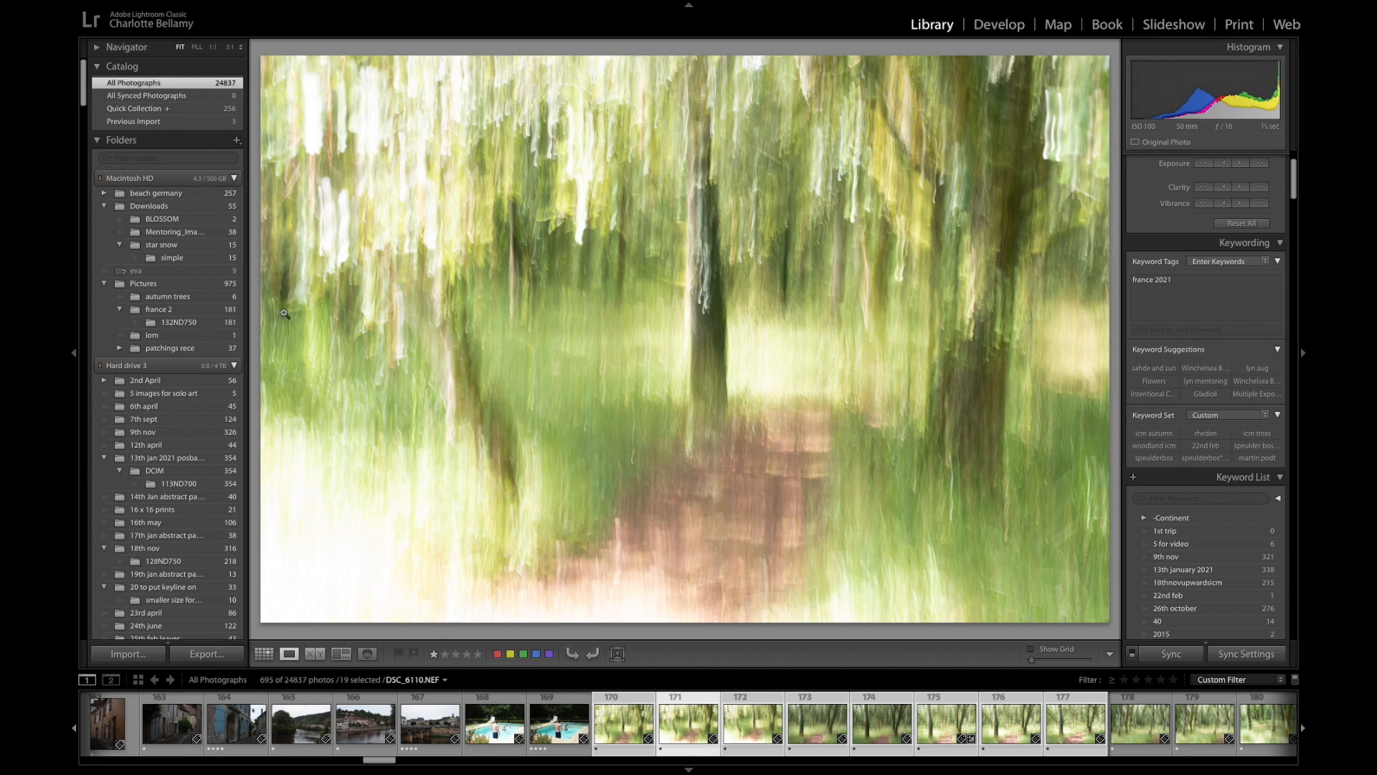
{"action": "mouse_move", "coordinate": [297, 496]}
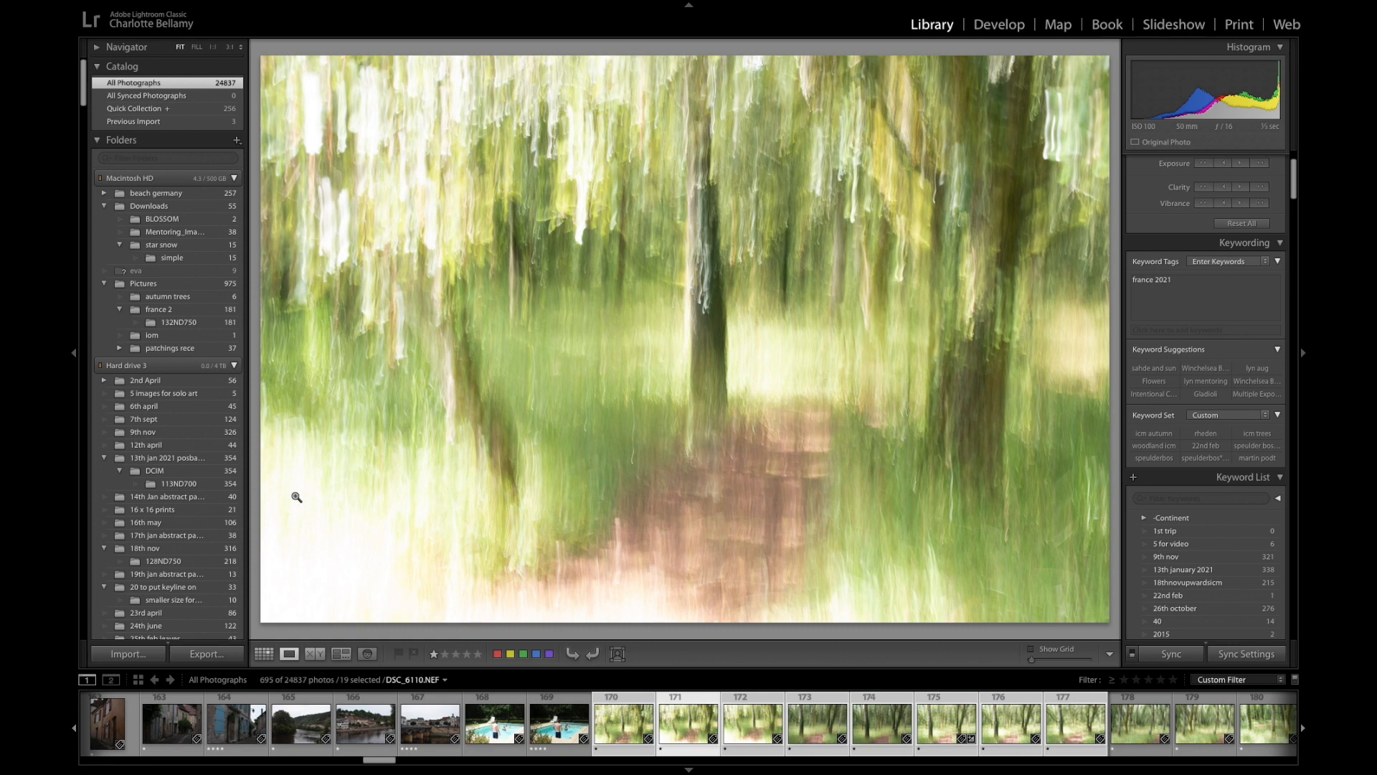
{"action": "mouse_move", "coordinate": [407, 398]}
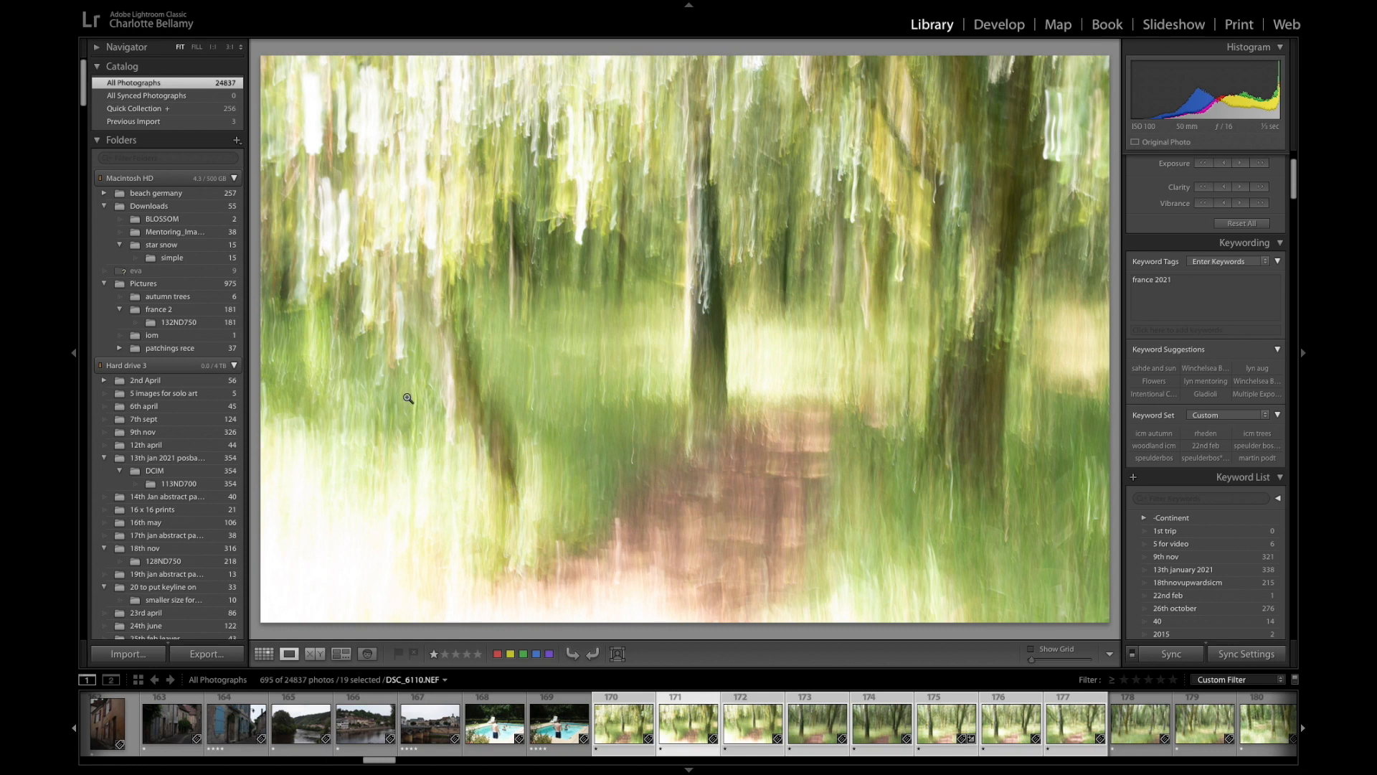
Give woodland photos DSC_6125 and DSC_6126 two stars each, moving on to DSC_6128.
{"action": "key", "text": "2"}
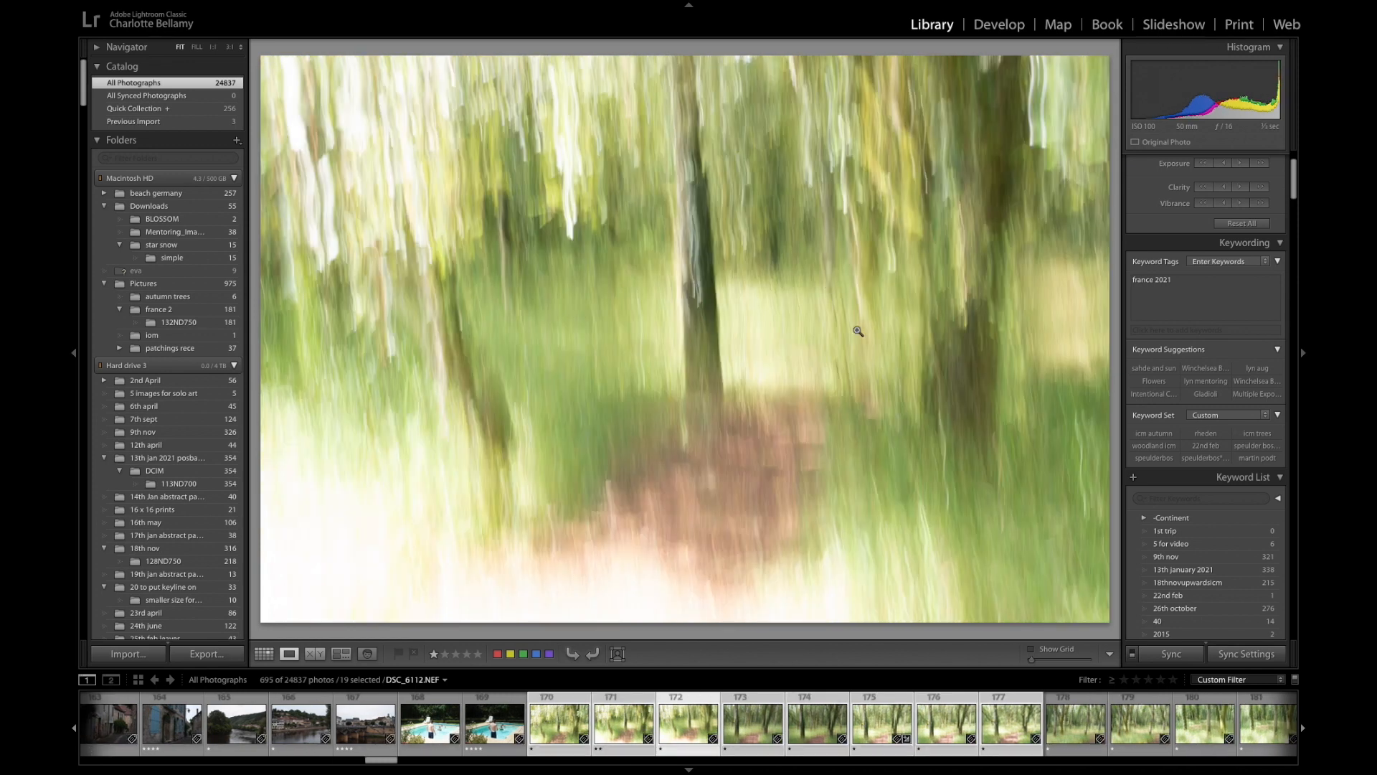
{"action": "mouse_move", "coordinate": [928, 466]}
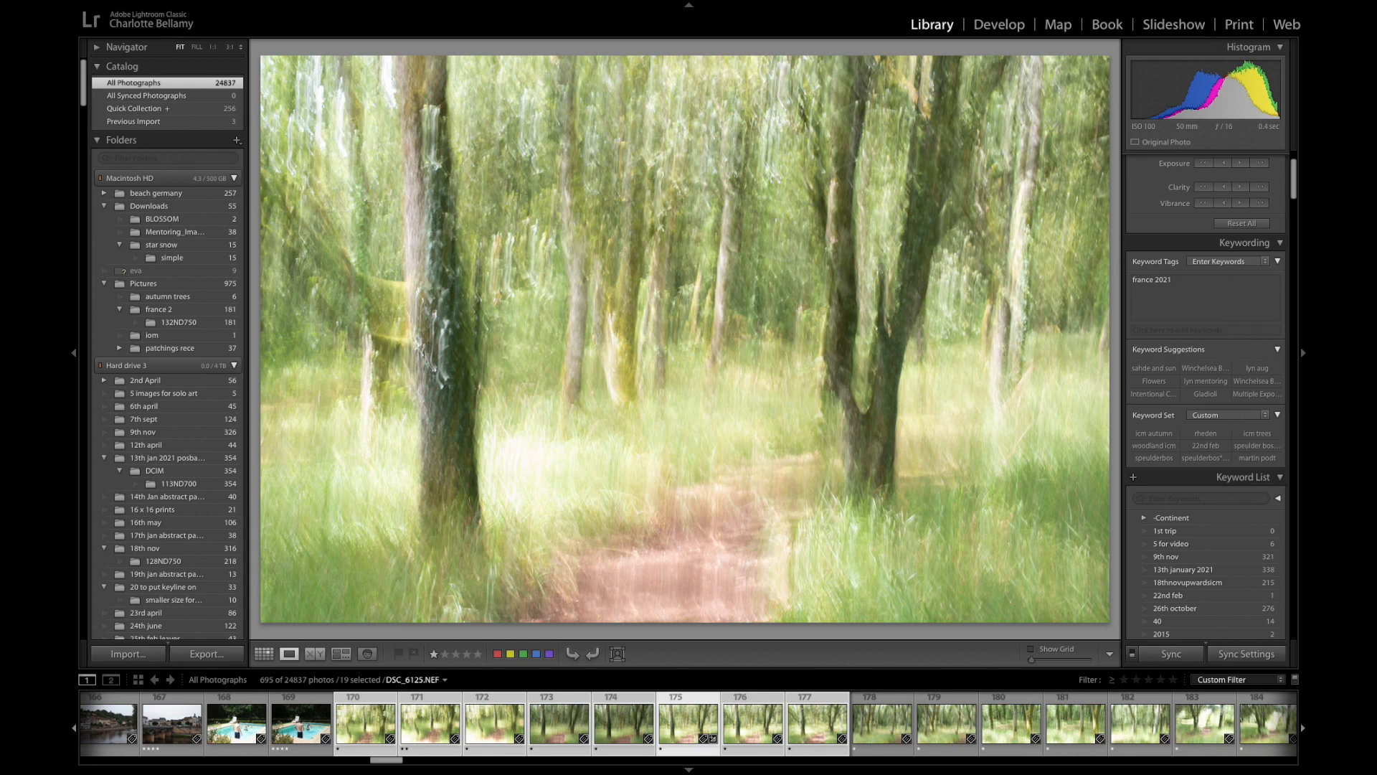
{"action": "key", "text": "2"}
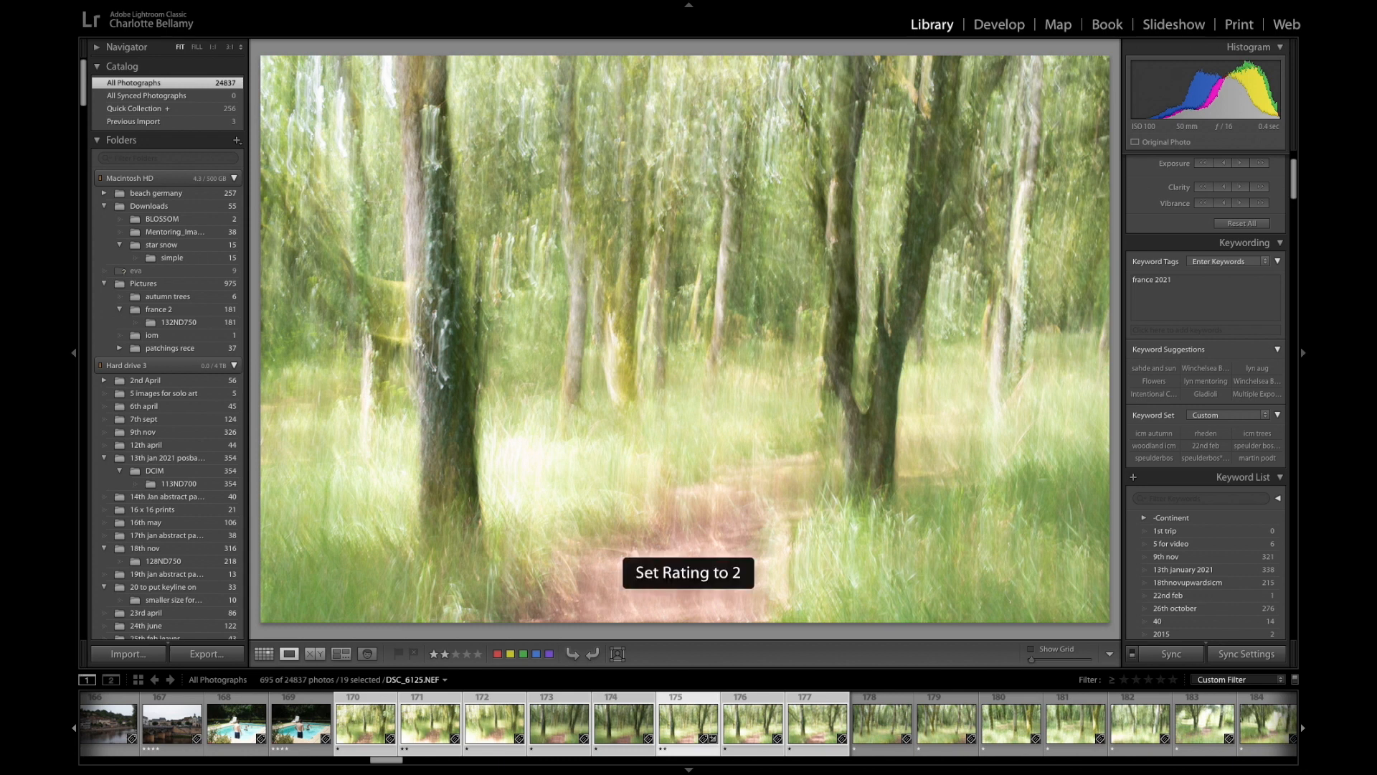
{"action": "key", "text": "2"}
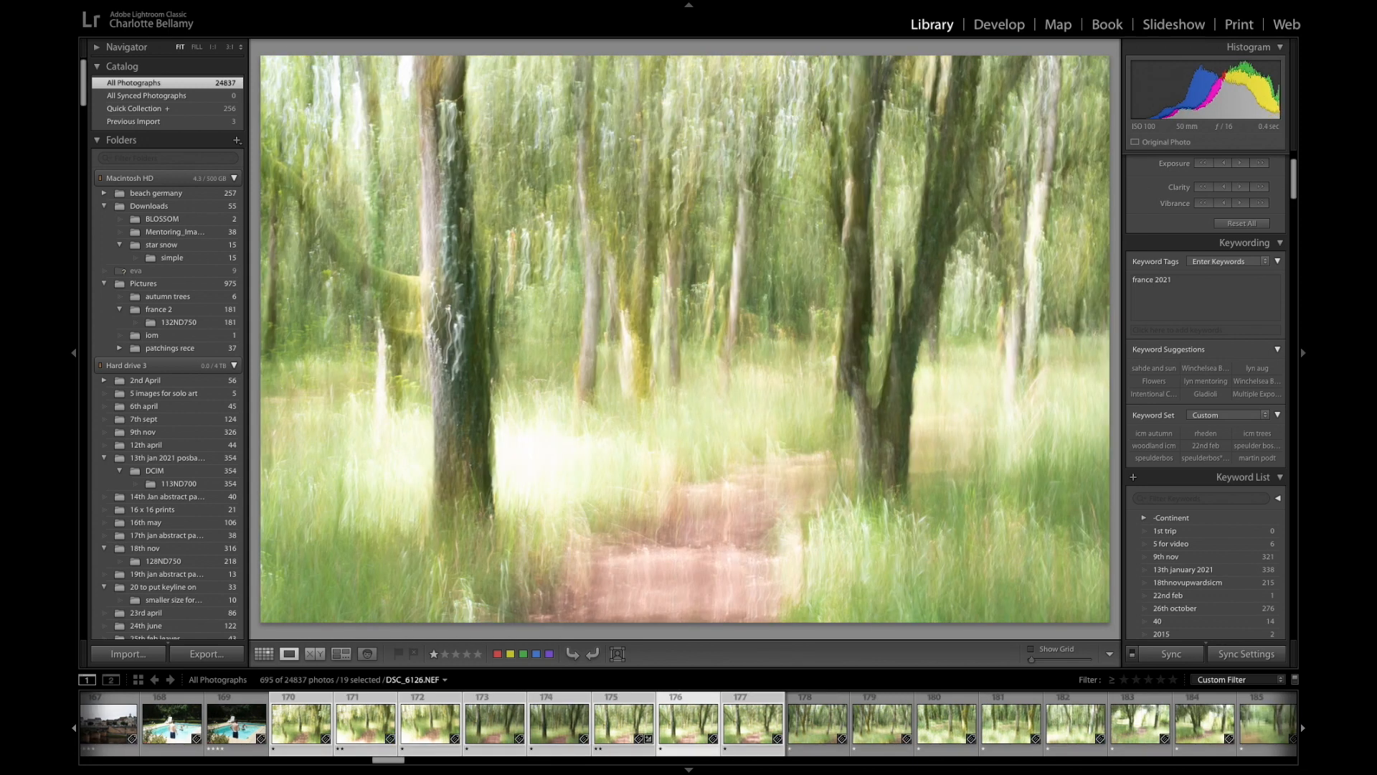
{"action": "left_click", "coordinate": [300, 723]}
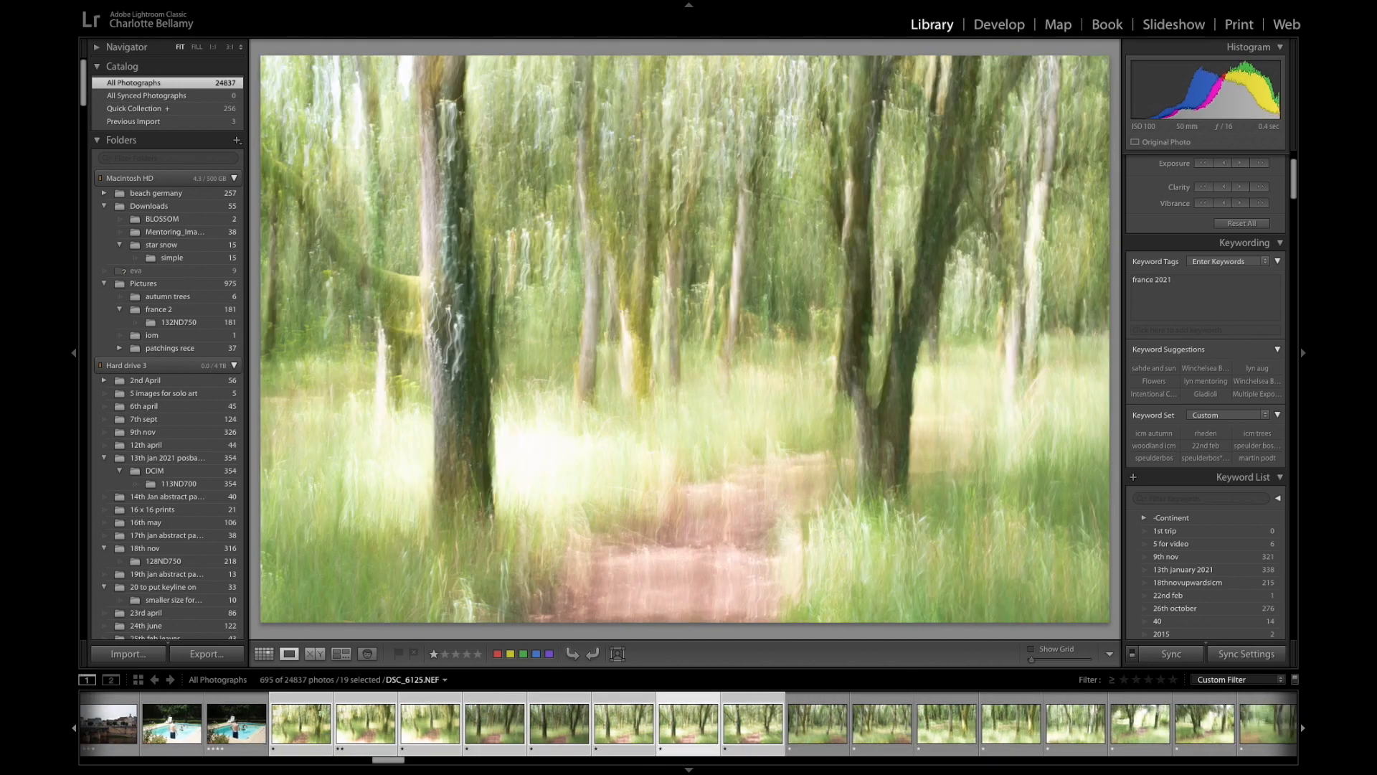
{"action": "key", "text": "2"}
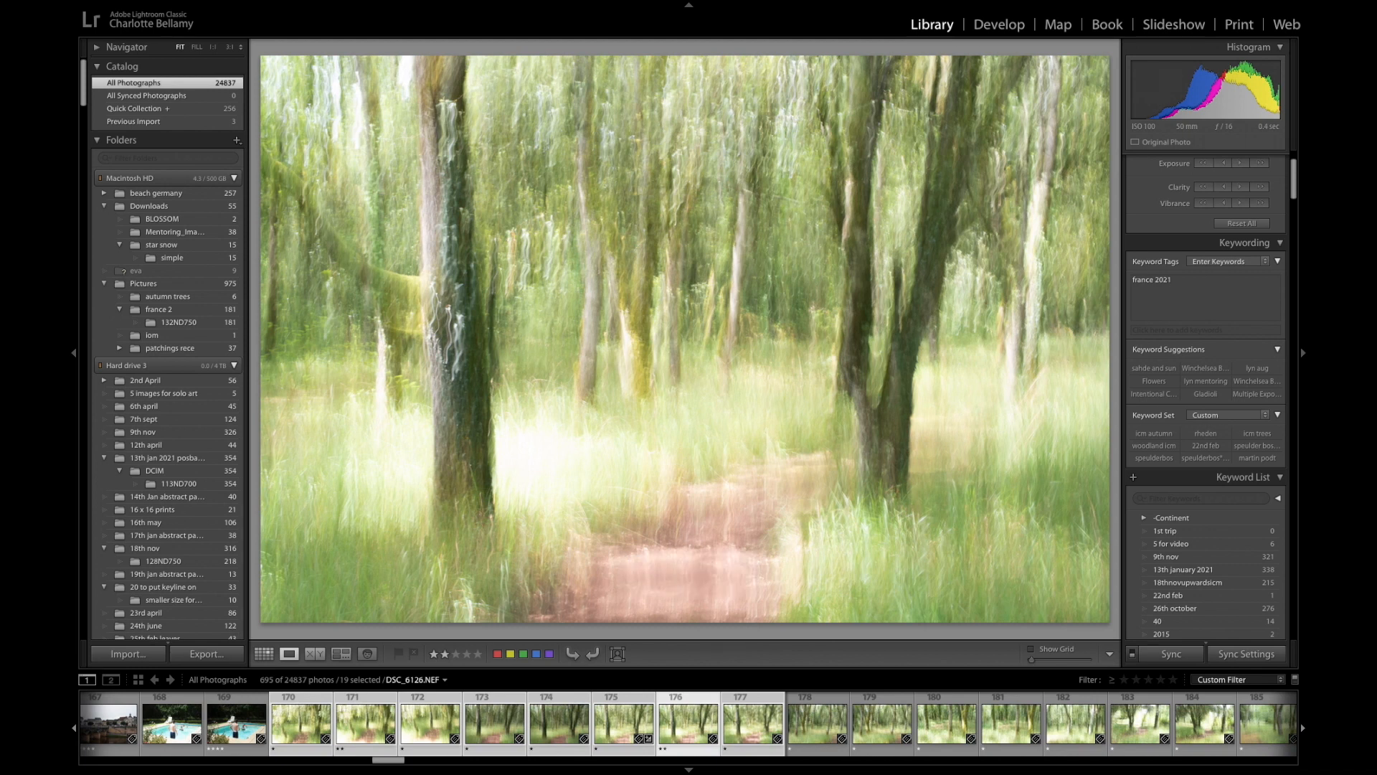
{"action": "key", "text": "right"}
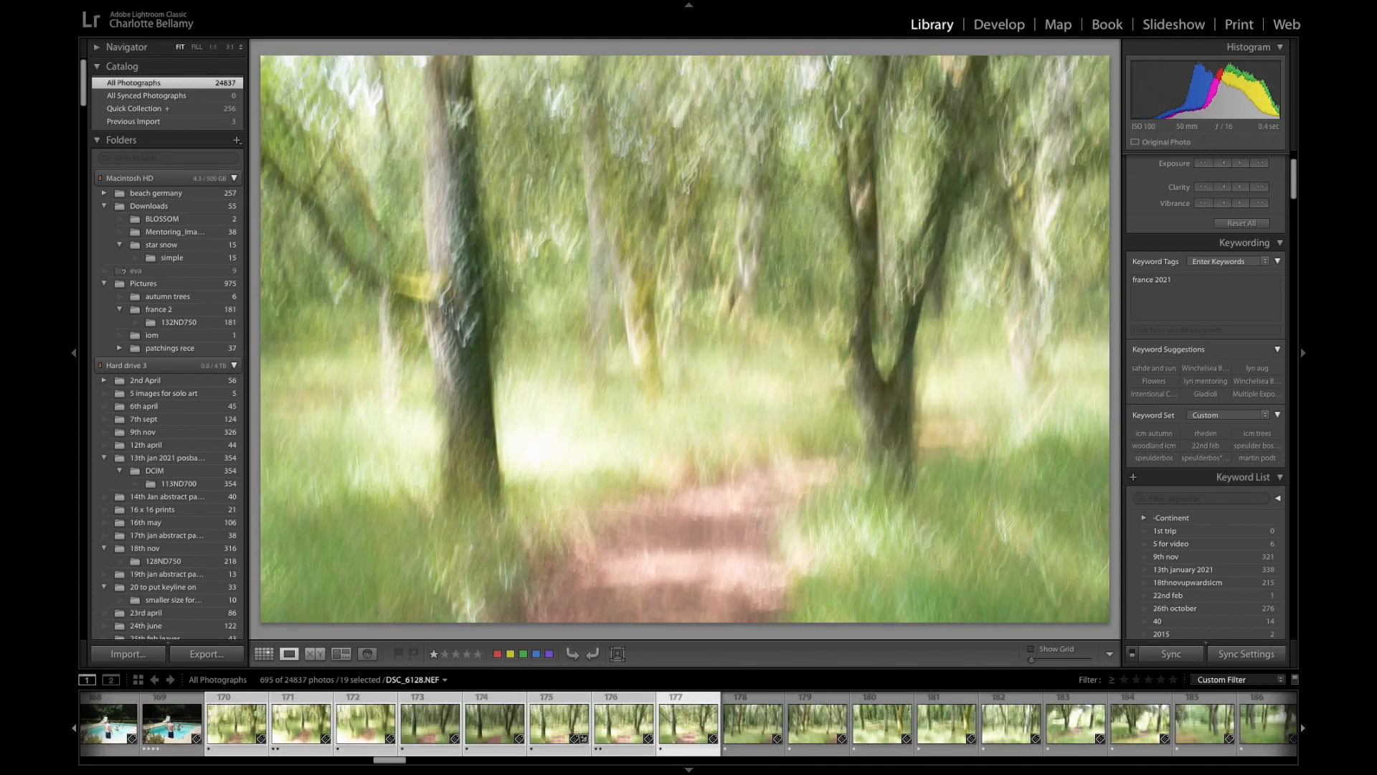
Rate DSC_6303 two stars and lay out nine woodland candidates for side-by-side comparison.
{"action": "key", "text": "2"}
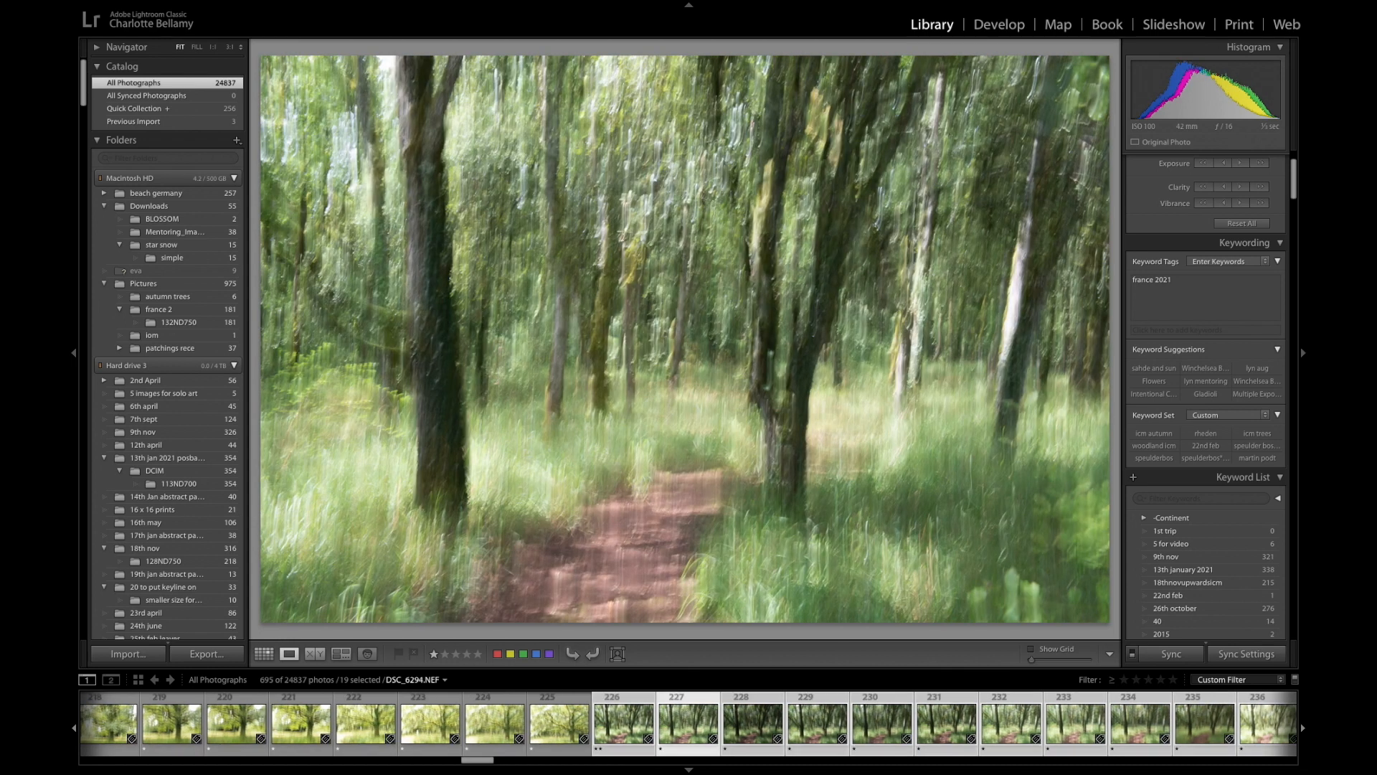
{"action": "mouse_move", "coordinate": [646, 159]}
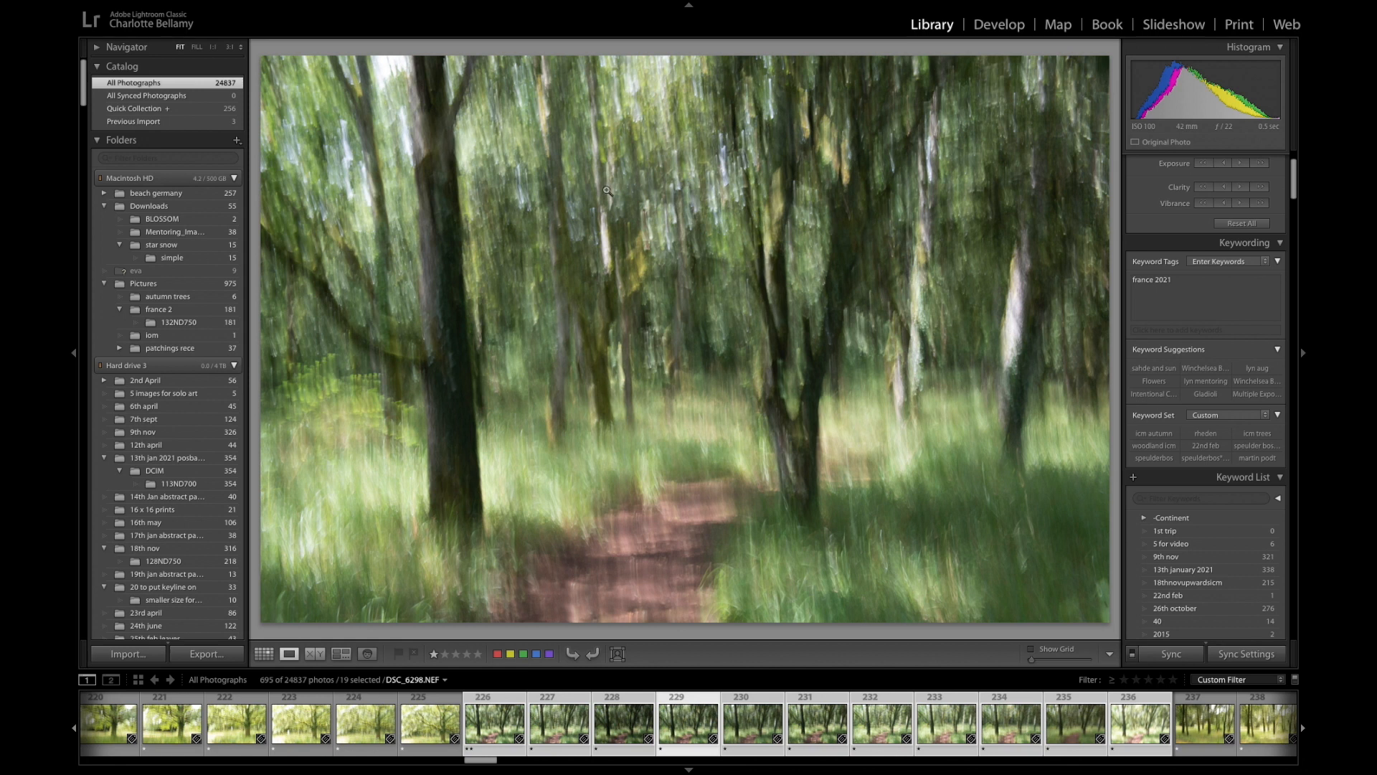
{"action": "mouse_move", "coordinate": [680, 246]}
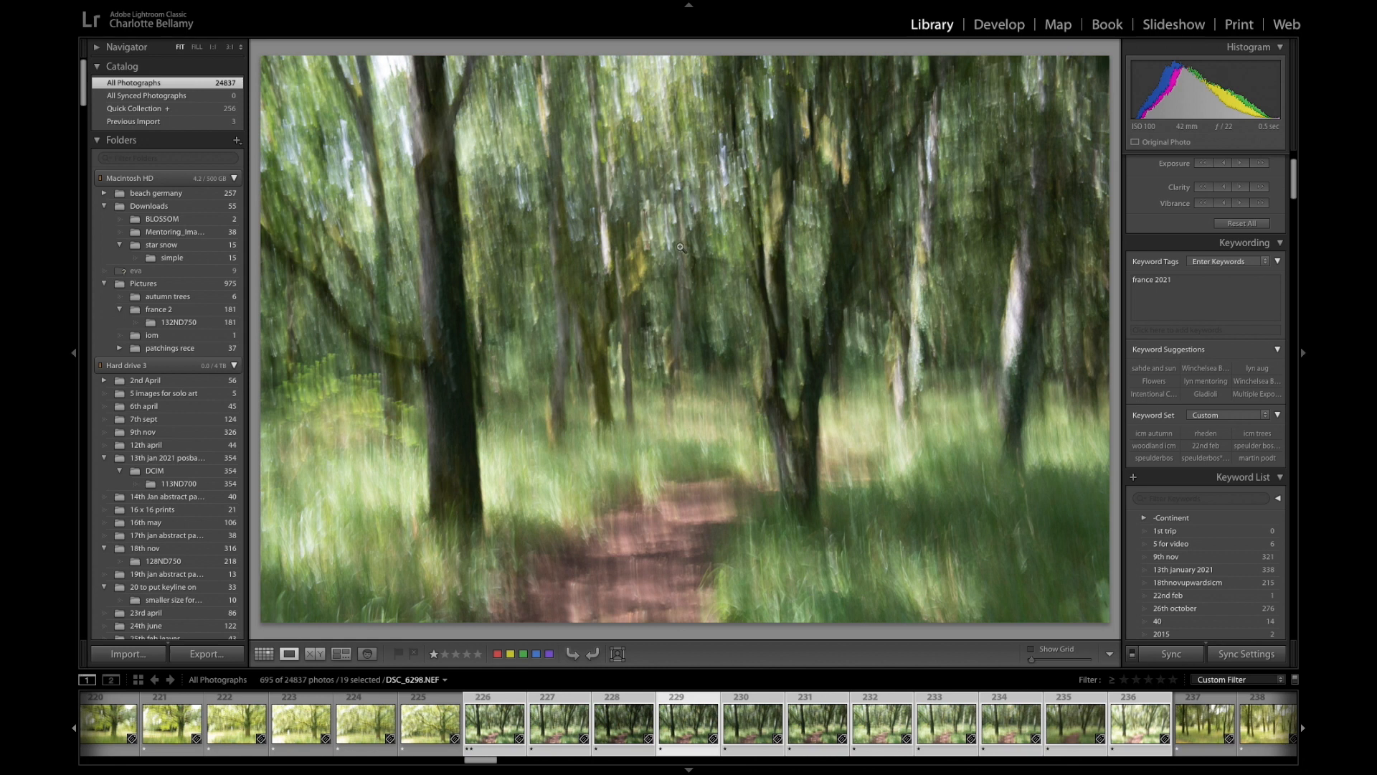
{"action": "mouse_move", "coordinate": [688, 226]}
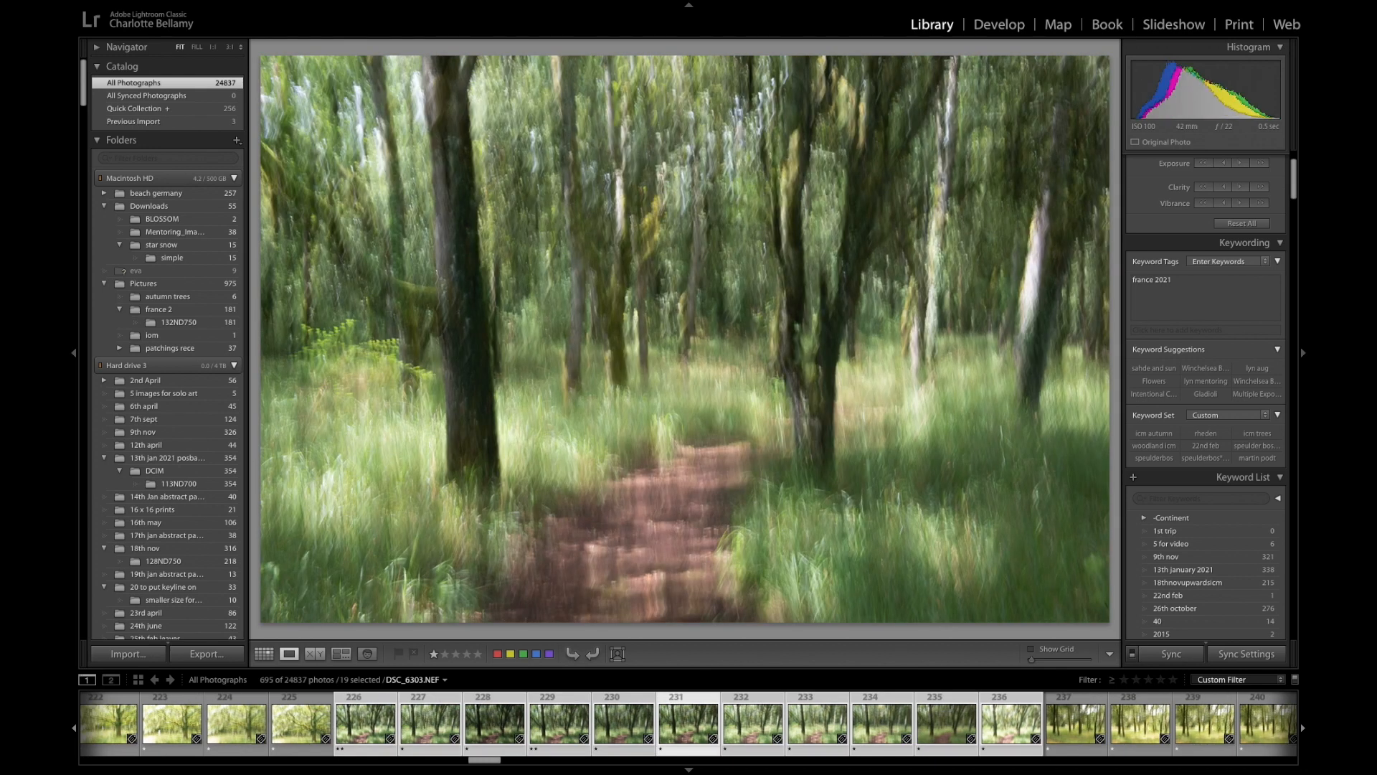
{"action": "key", "text": "2"}
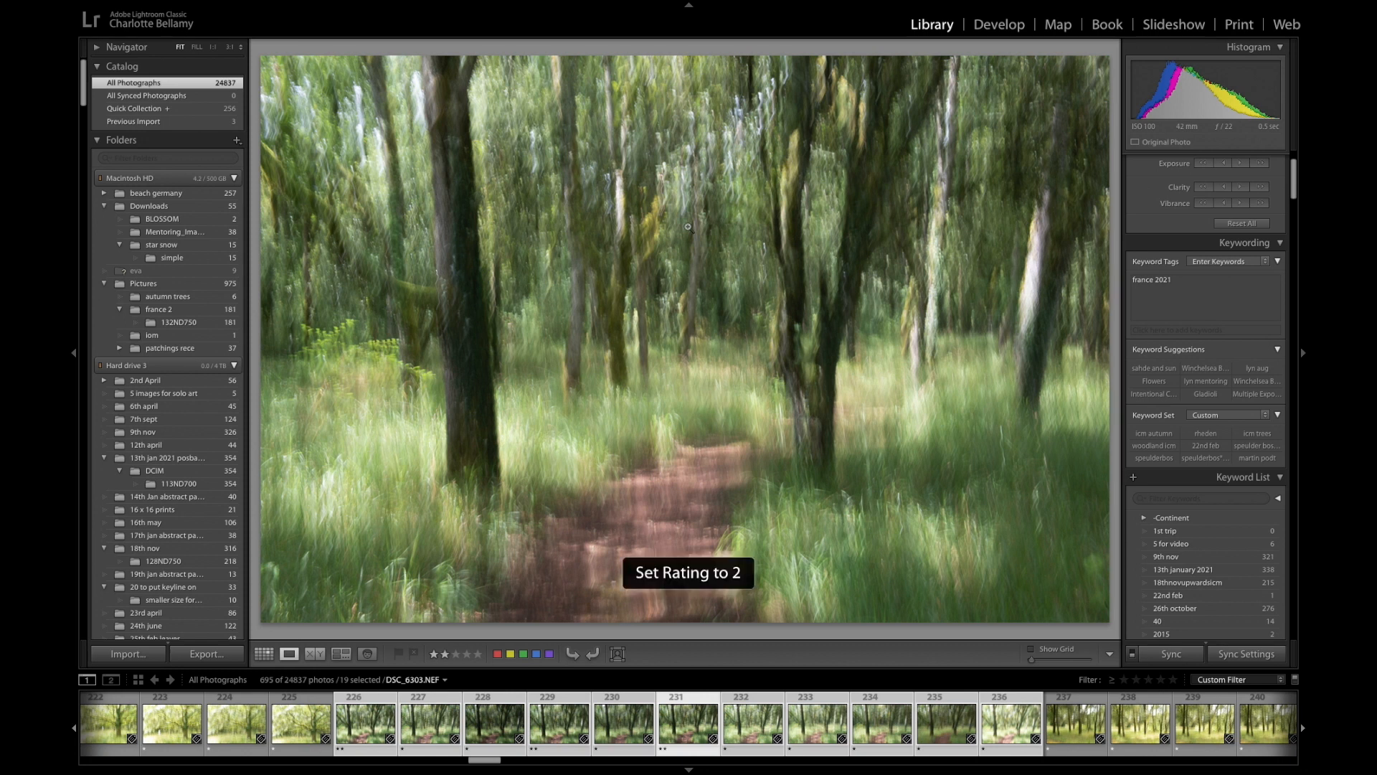
{"action": "left_click", "coordinate": [340, 653]}
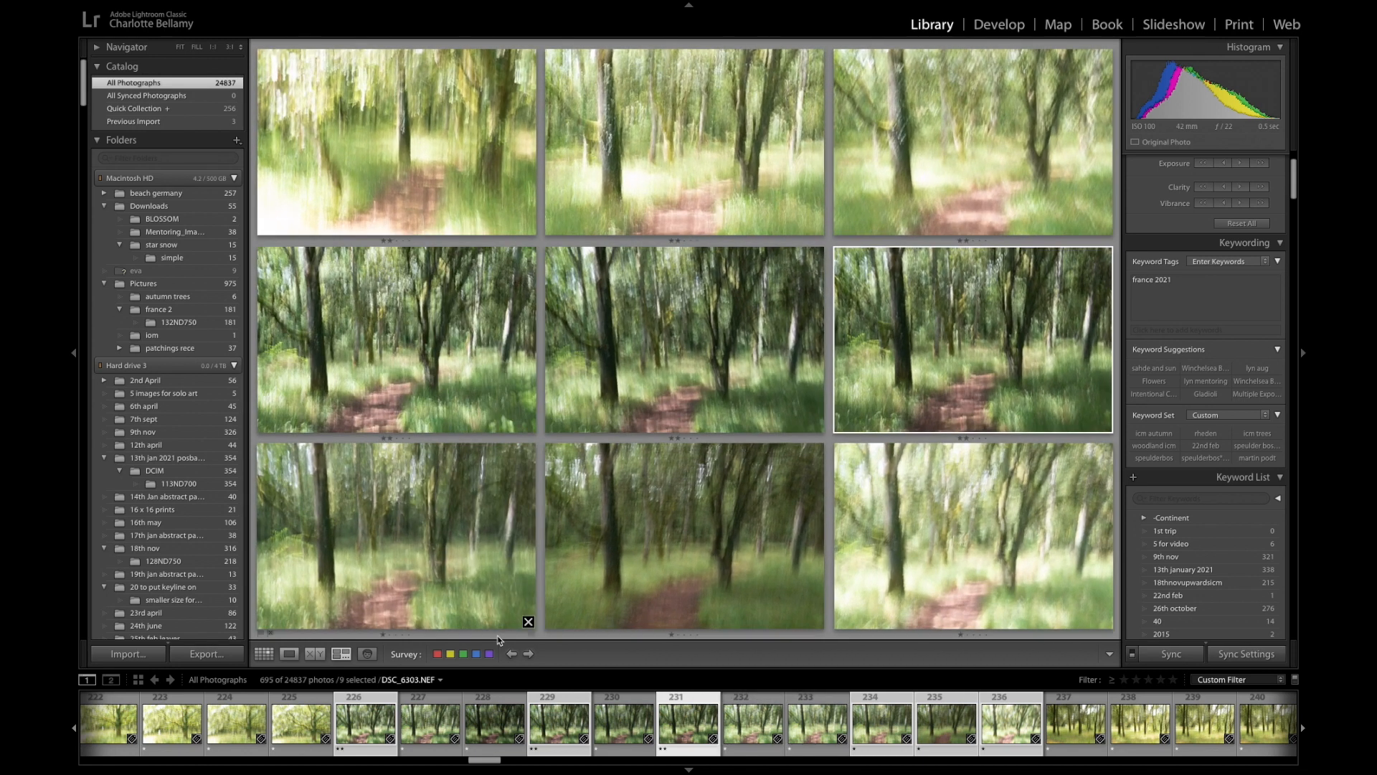
Drop two photos from the Survey comparison, leaving seven woodland candidates.
{"action": "left_click", "coordinate": [527, 622]}
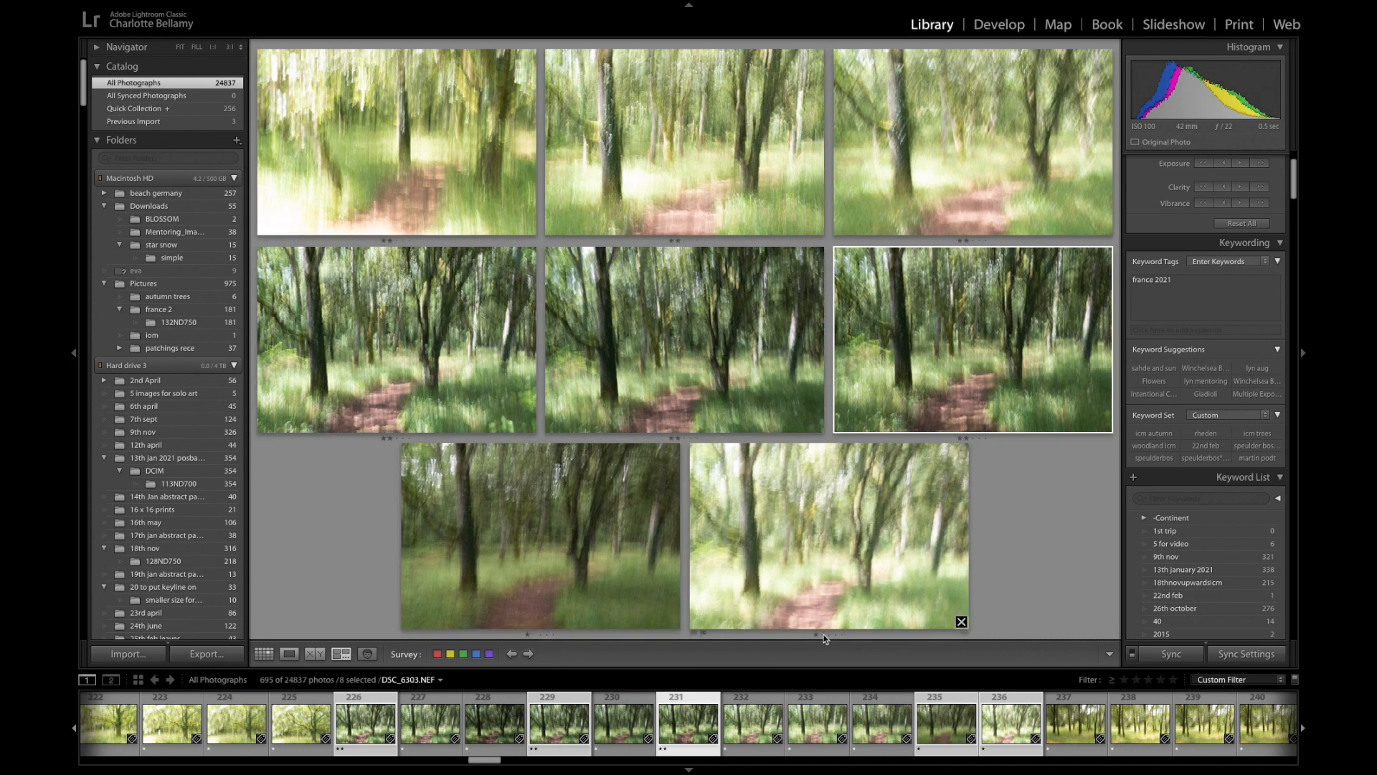
{"action": "mouse_move", "coordinate": [682, 625]}
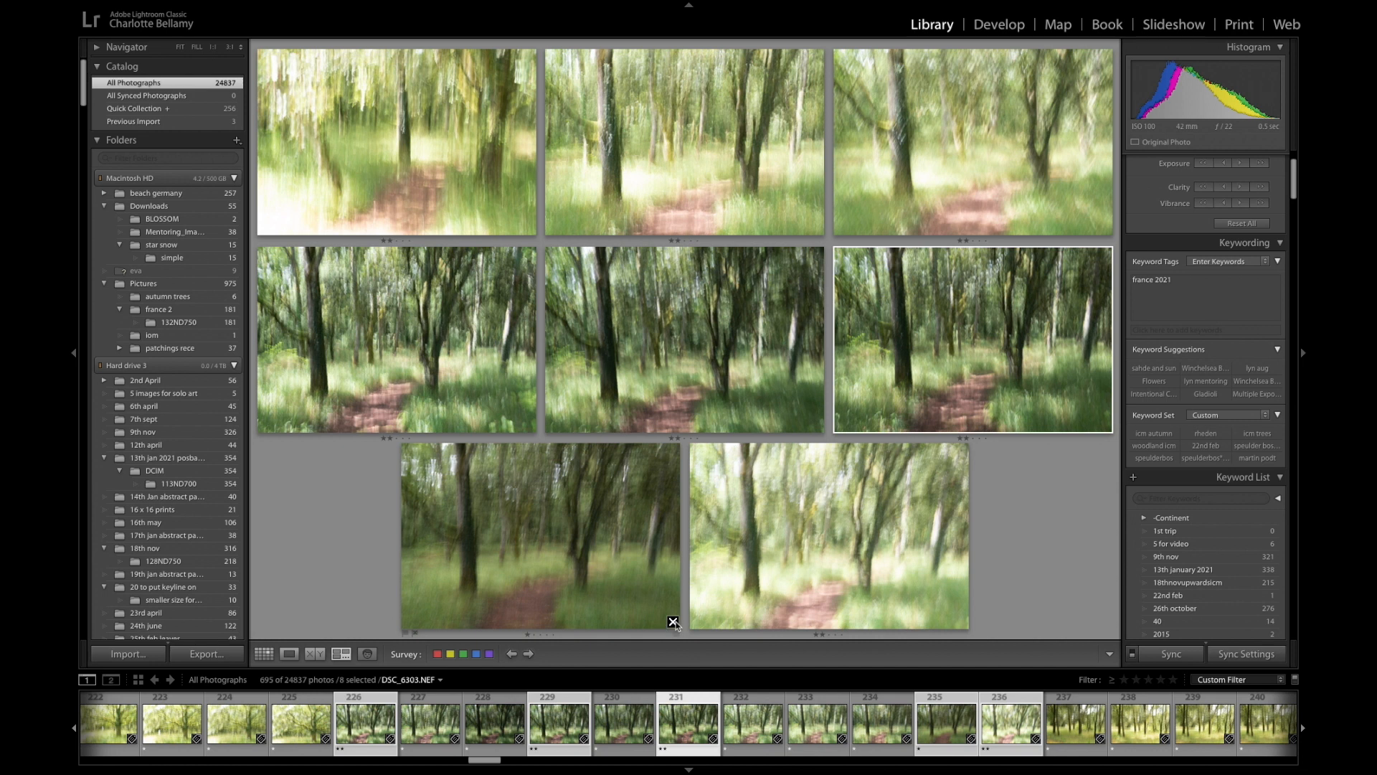
{"action": "left_click", "coordinate": [673, 621]}
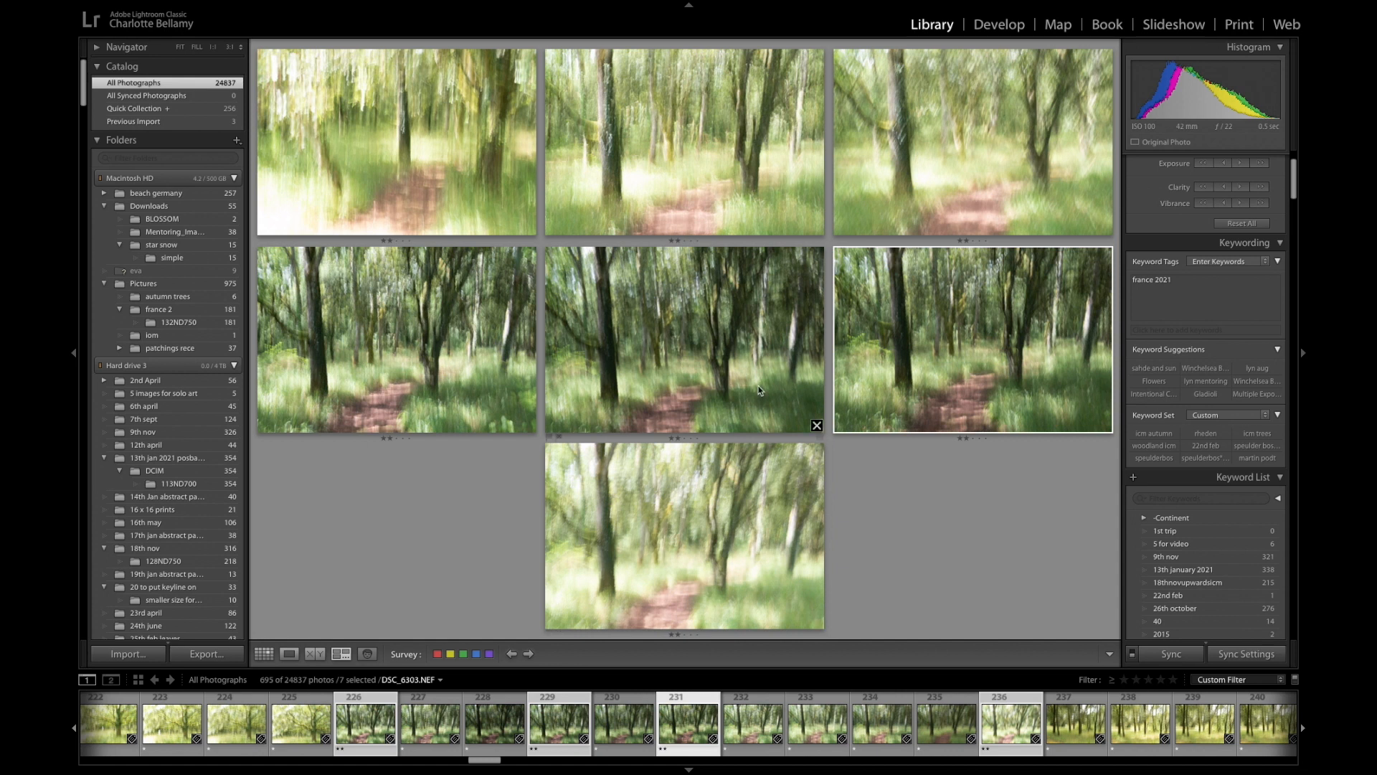
{"action": "mouse_move", "coordinate": [708, 644]}
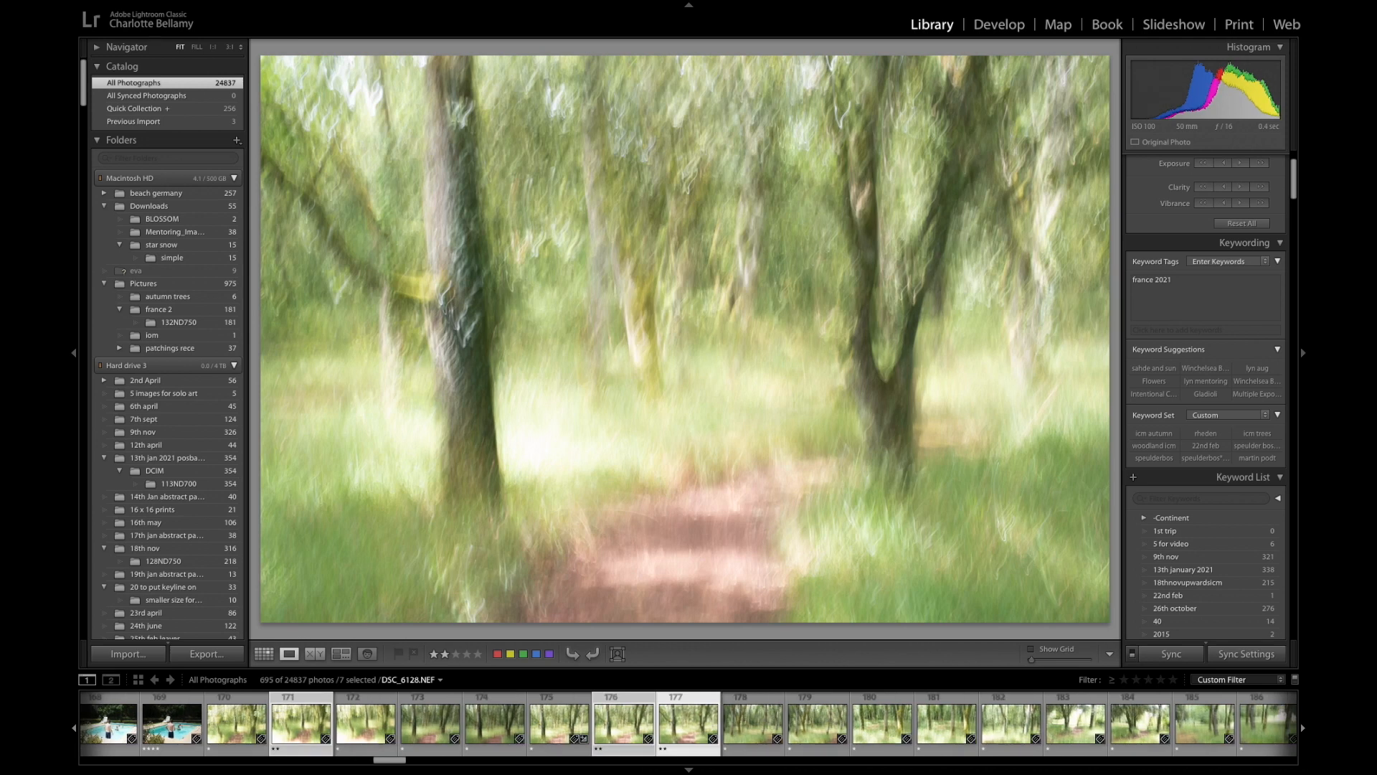
Bring back the survey comparison, now holding six woodland-path candidates.
{"action": "key", "text": "3"}
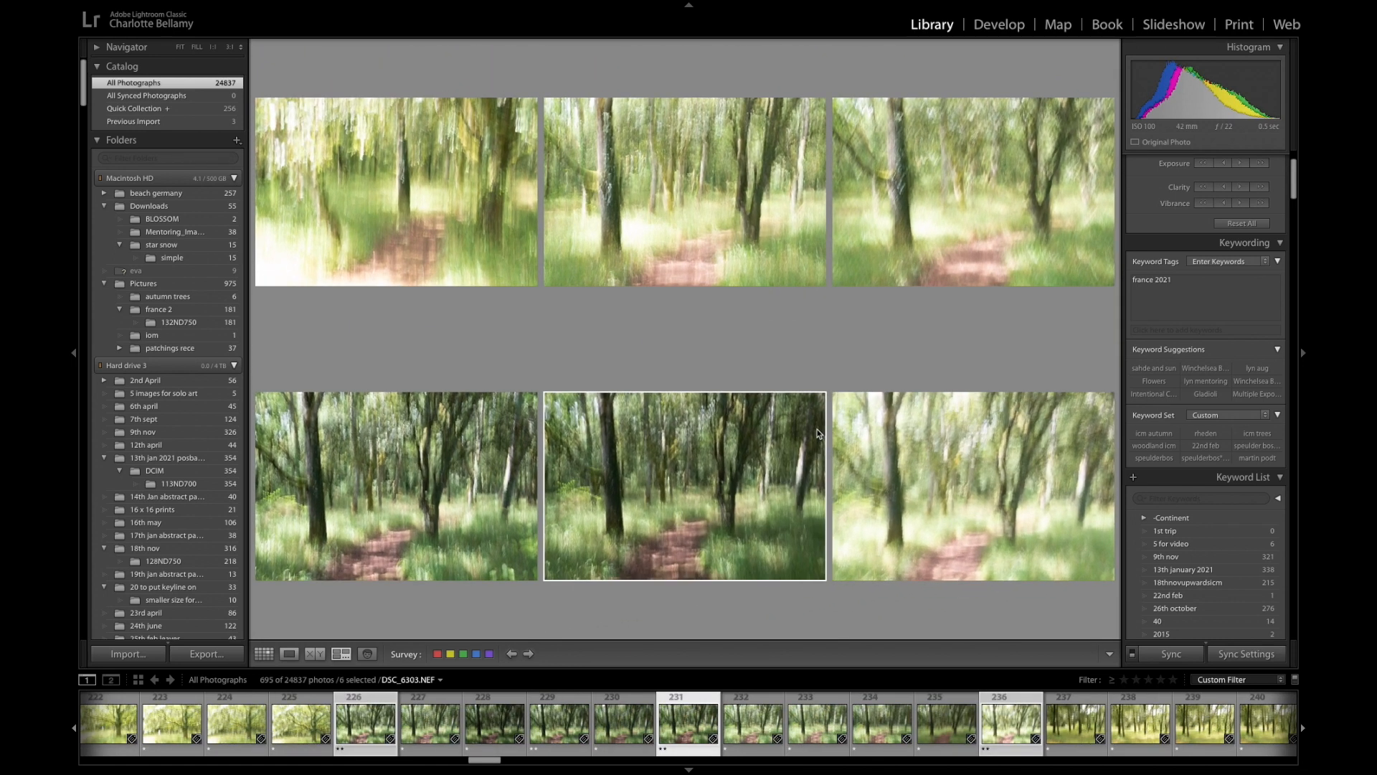
{"action": "mouse_move", "coordinate": [688, 541]}
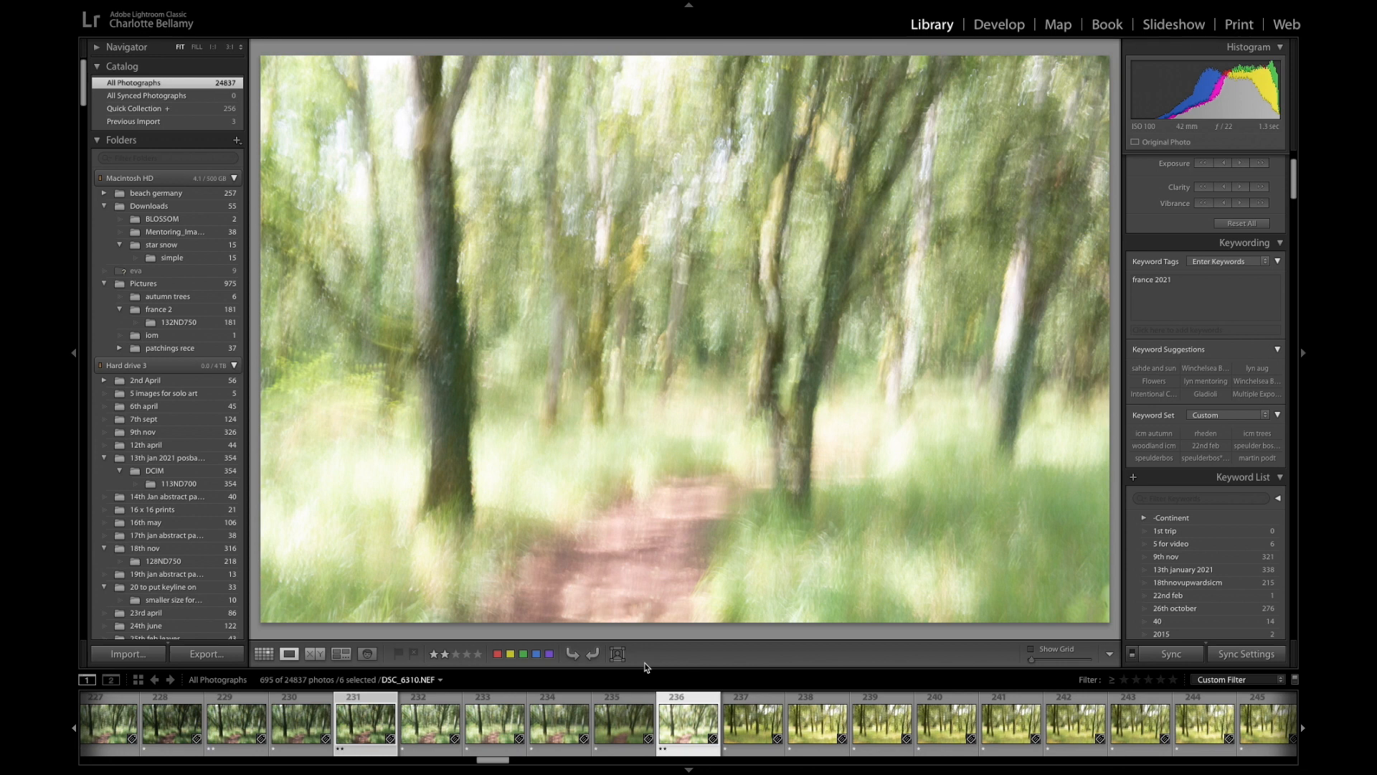
Rate one frame three stars and drop the top-right and top-left photos, leaving two picks.
{"action": "key", "text": "3"}
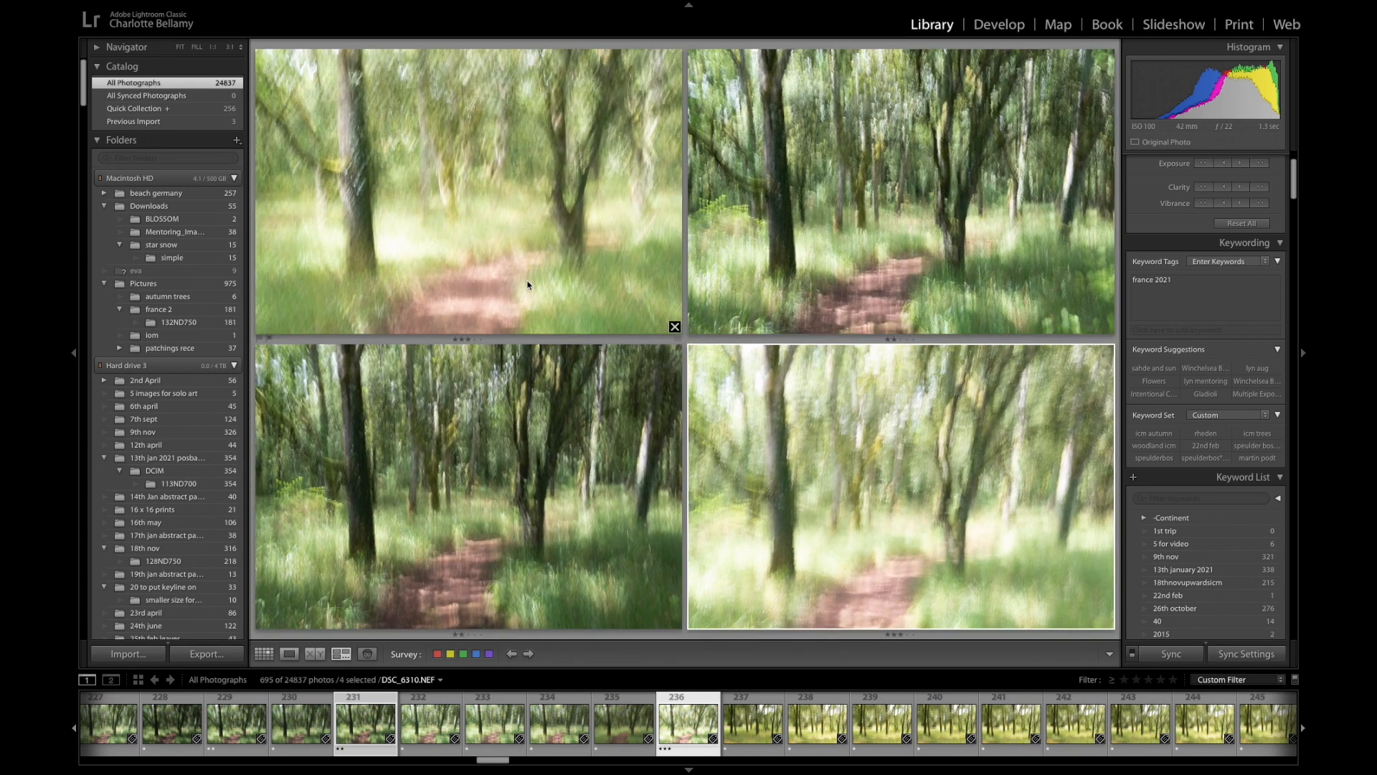
{"action": "mouse_move", "coordinate": [525, 525]}
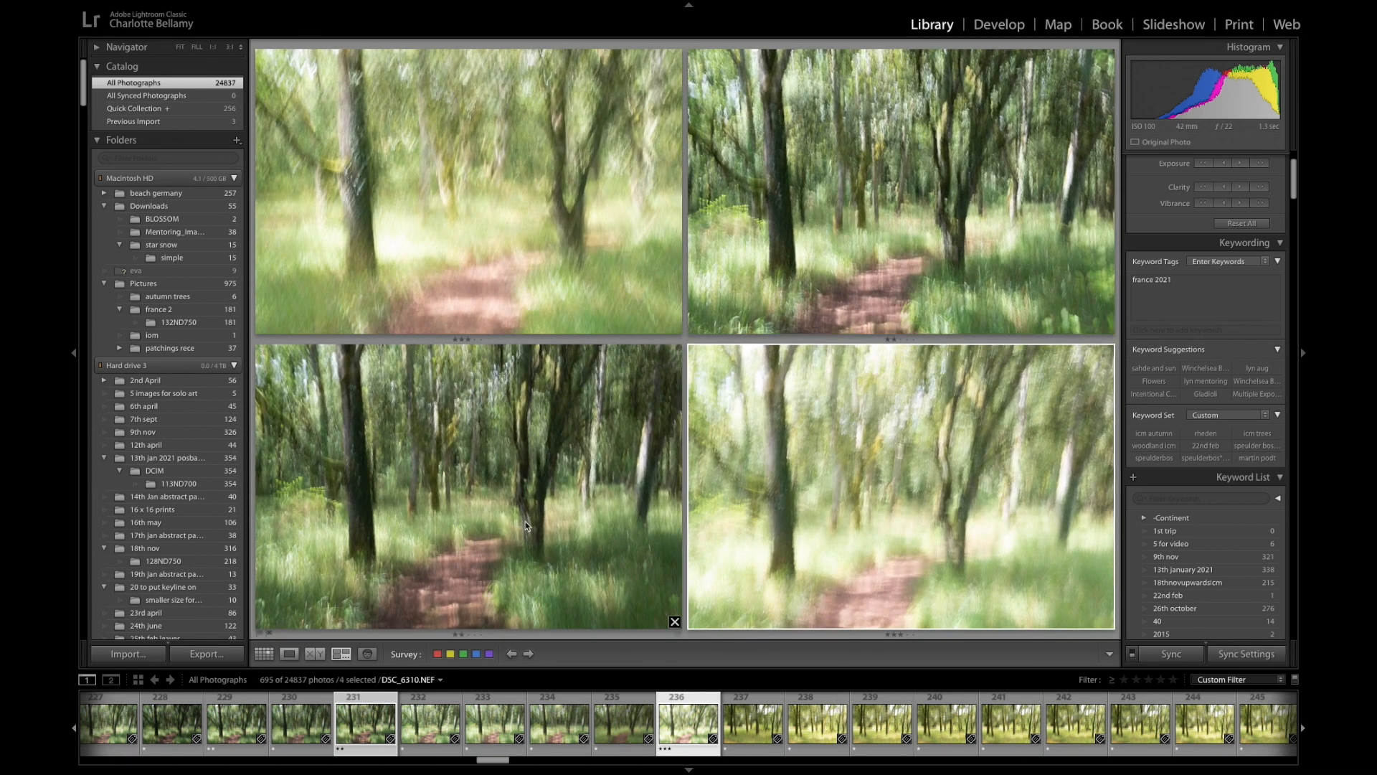
{"action": "mouse_move", "coordinate": [482, 603]}
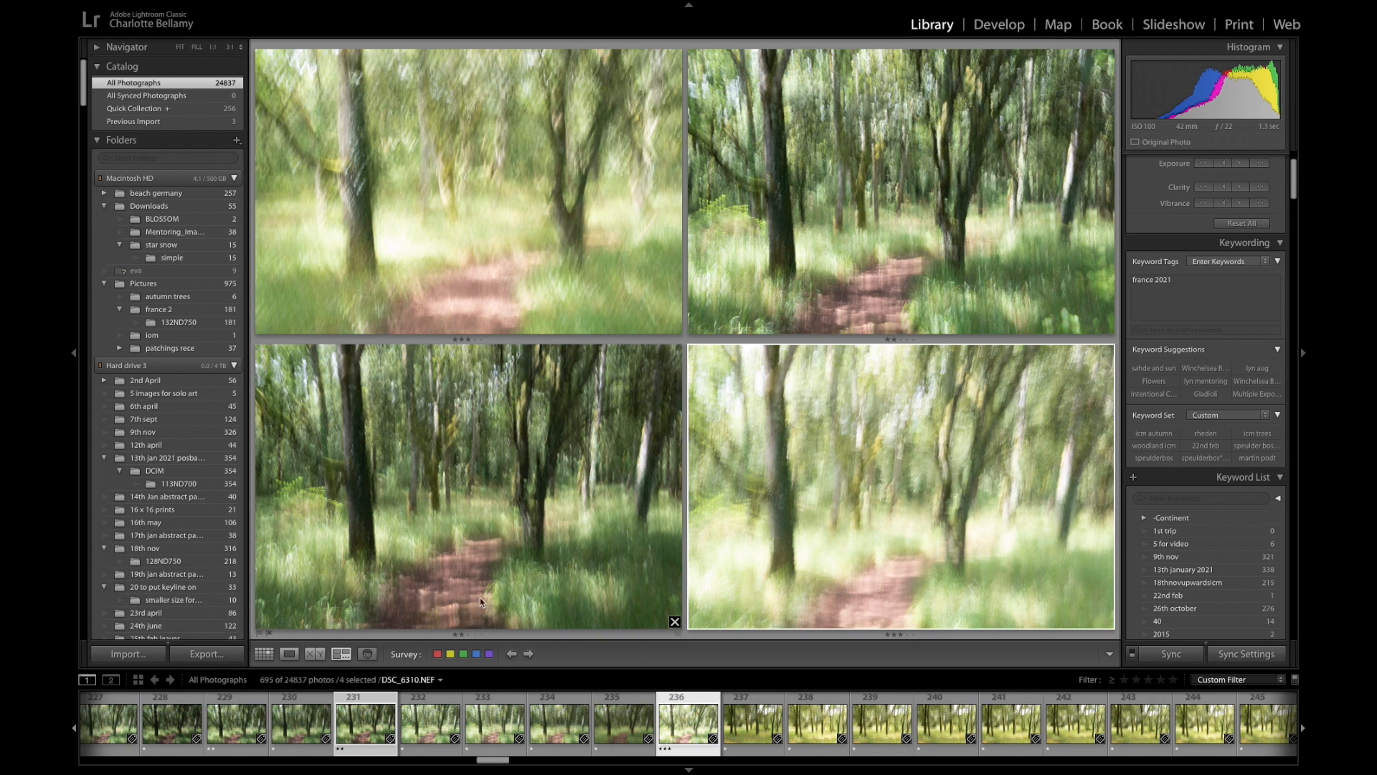
{"action": "mouse_move", "coordinate": [480, 579]}
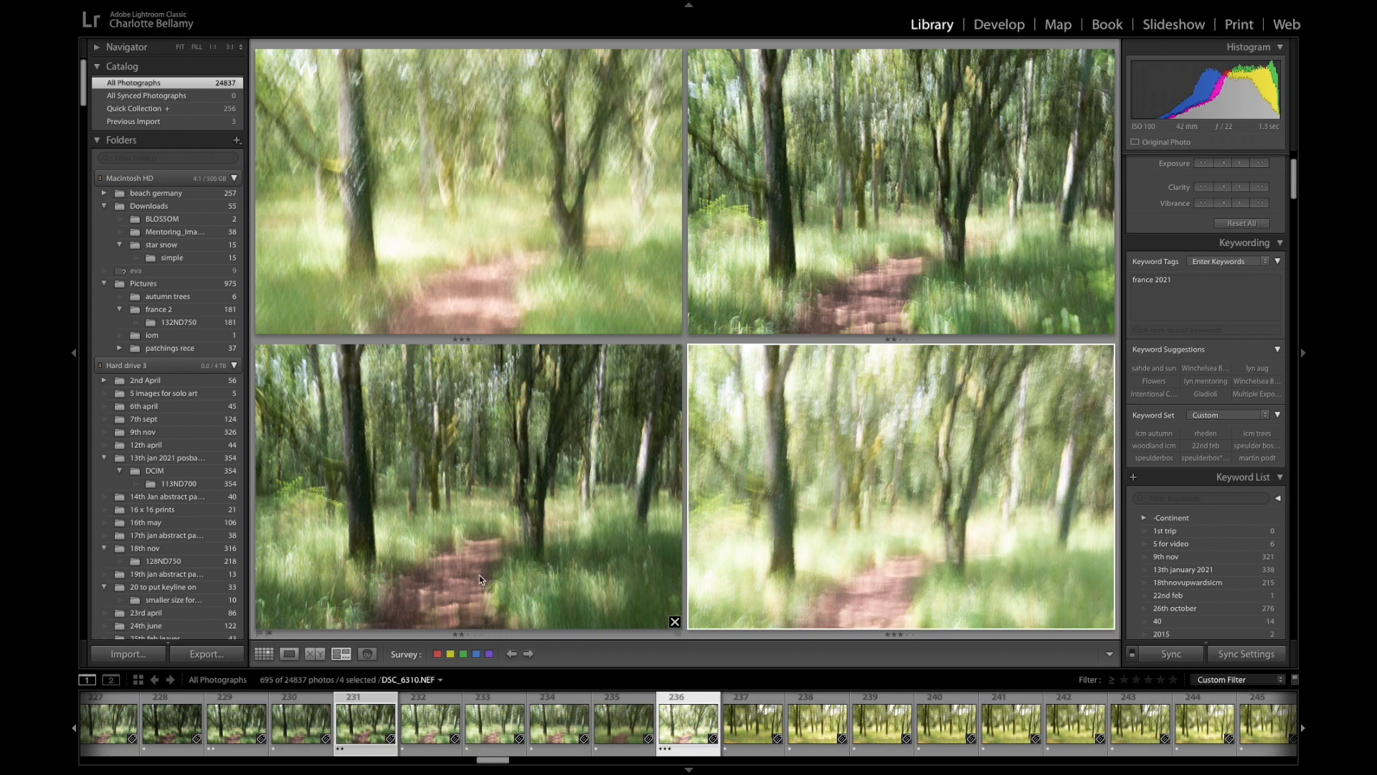
{"action": "mouse_move", "coordinate": [616, 429]}
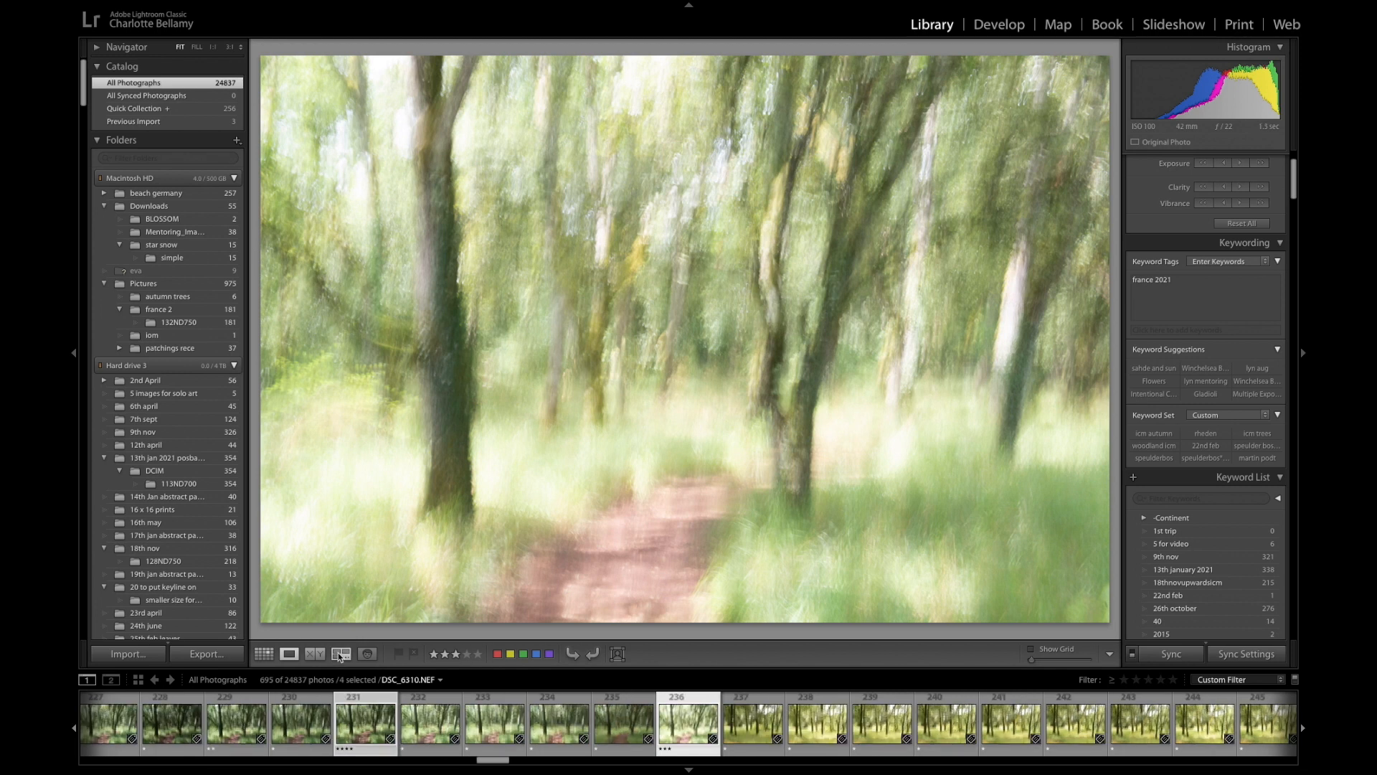
{"action": "left_click", "coordinate": [340, 653]}
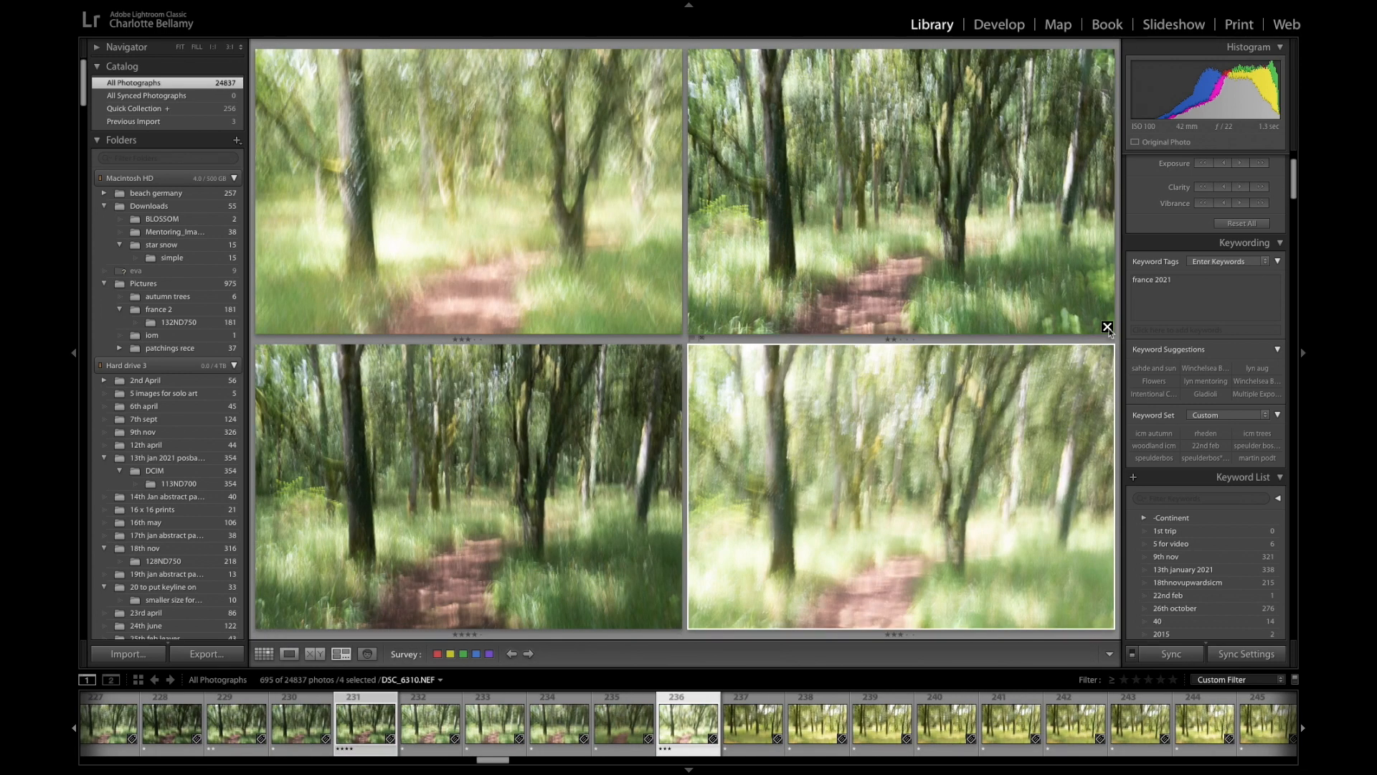
{"action": "left_click", "coordinate": [1106, 327]}
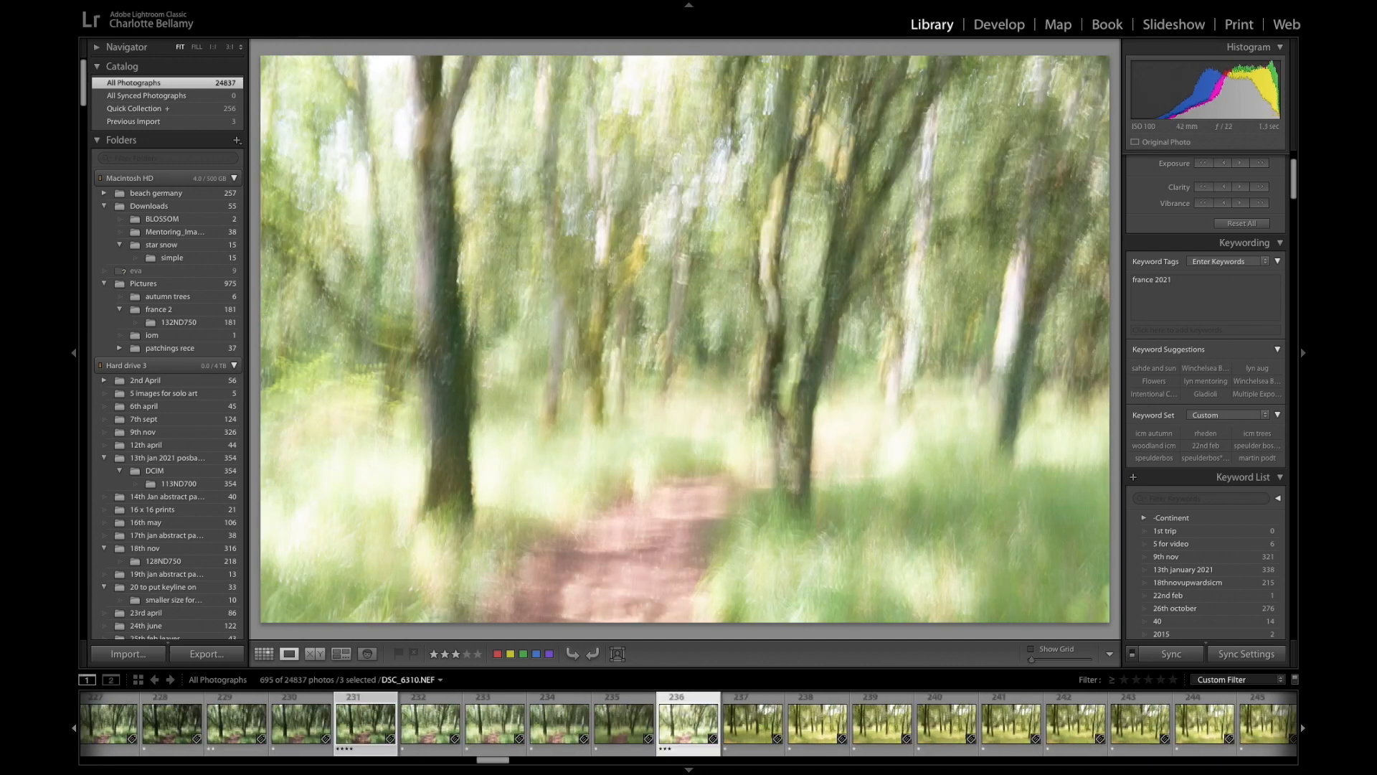
{"action": "key", "text": "4"}
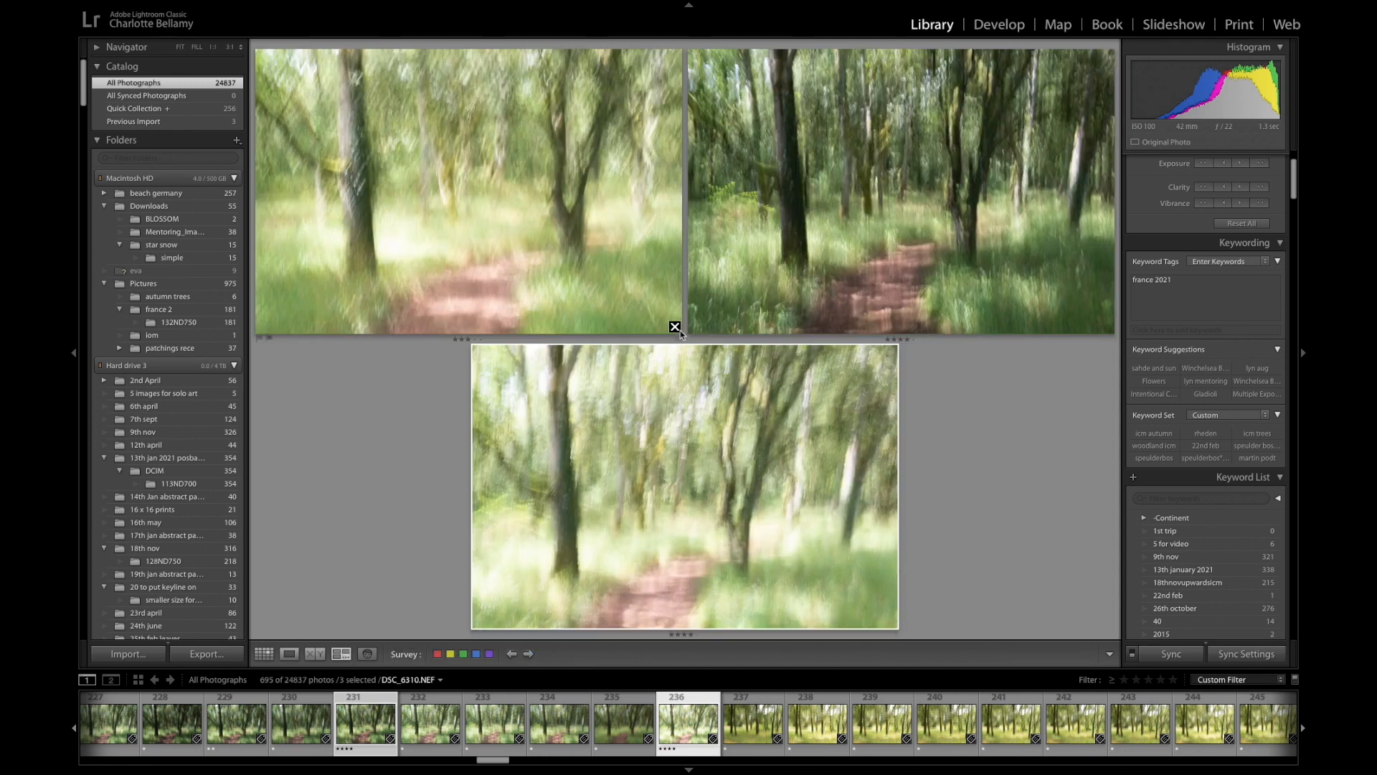
{"action": "left_click", "coordinate": [674, 326]}
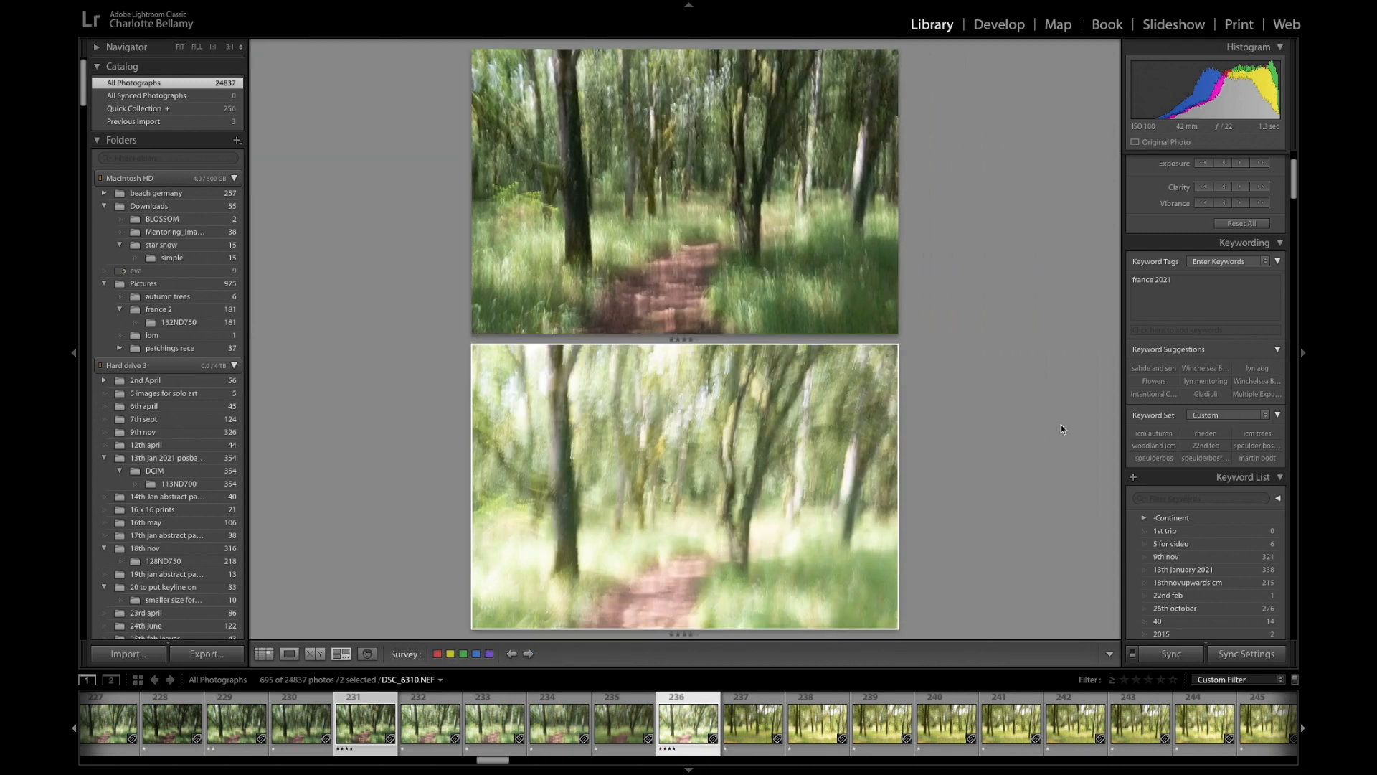